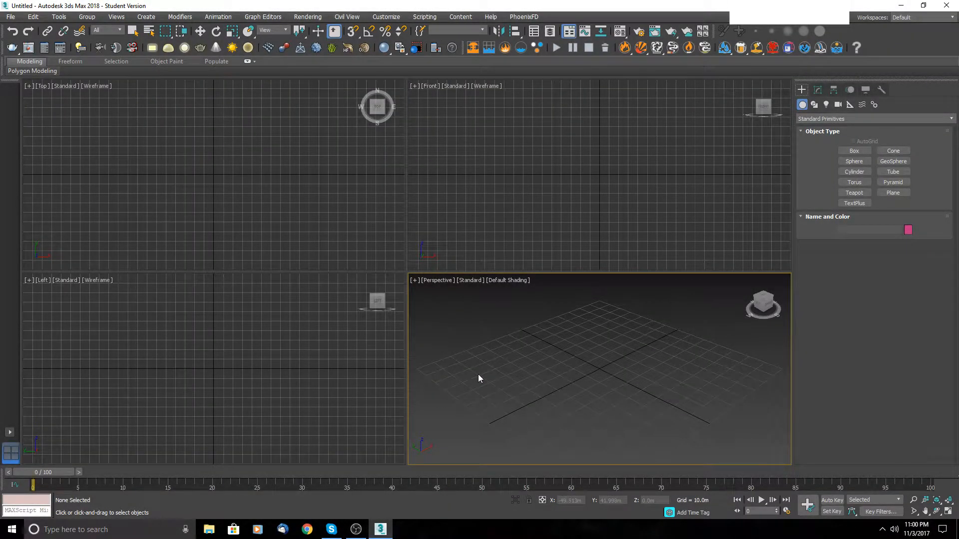
{"action": "mouse_move", "coordinate": [546, 360]}
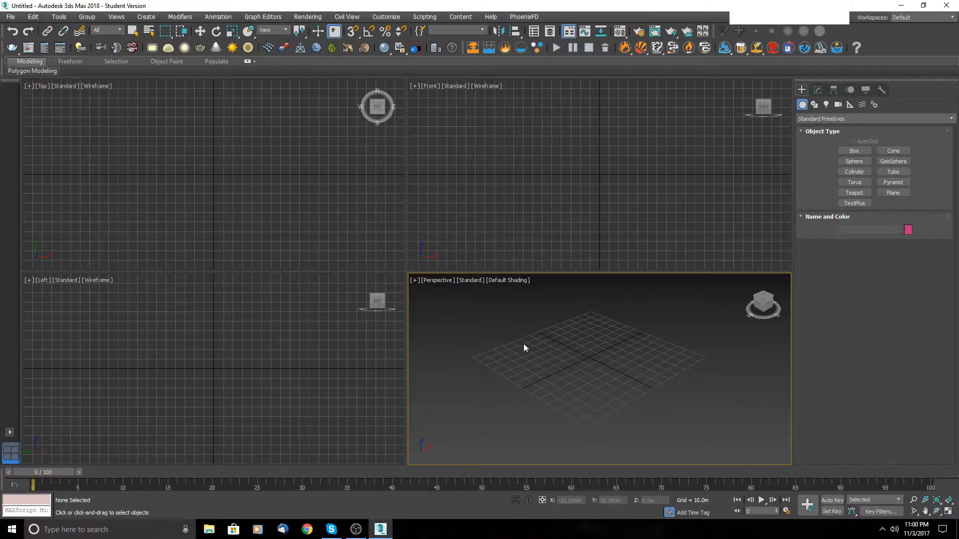
{"action": "mouse_move", "coordinate": [551, 351]}
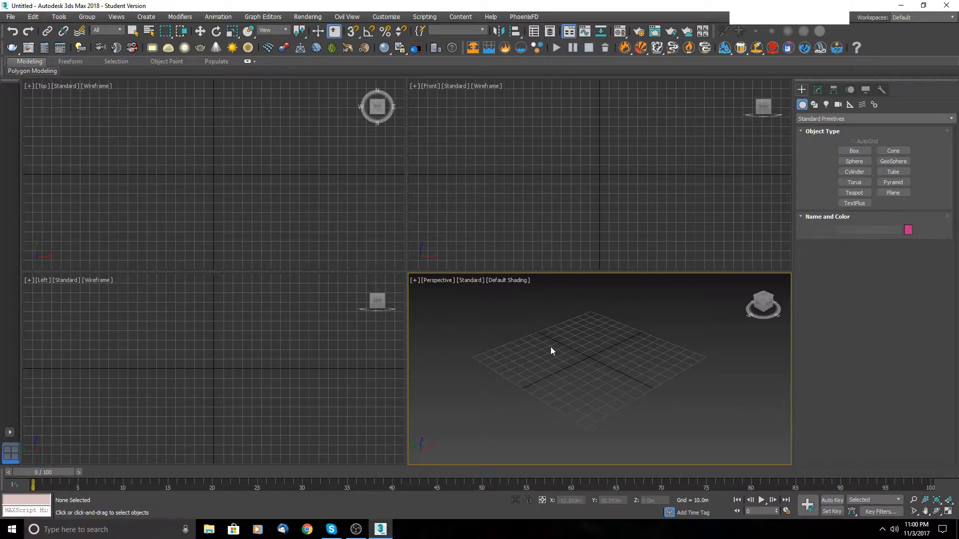
{"action": "mouse_move", "coordinate": [549, 345]}
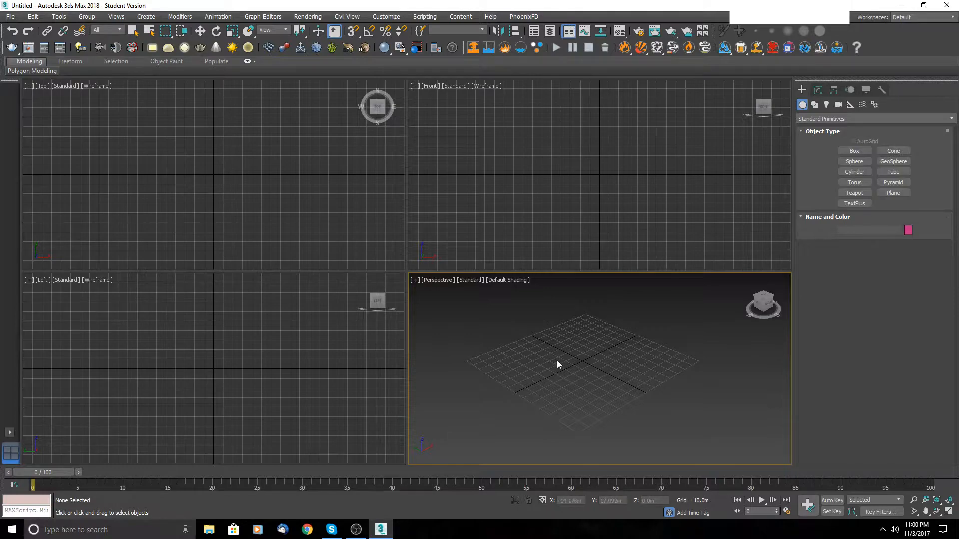
{"action": "mouse_move", "coordinate": [740, 313]}
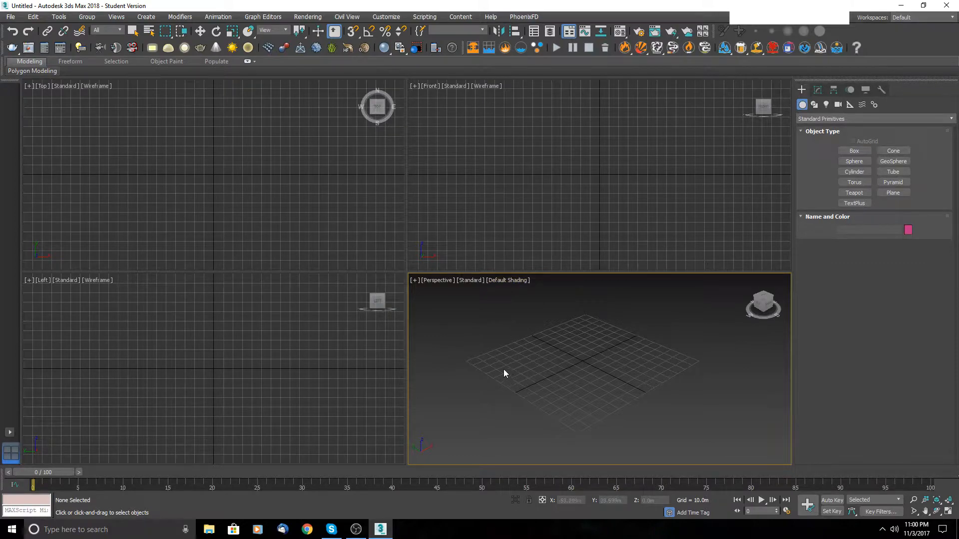
{"action": "mouse_move", "coordinate": [528, 342]}
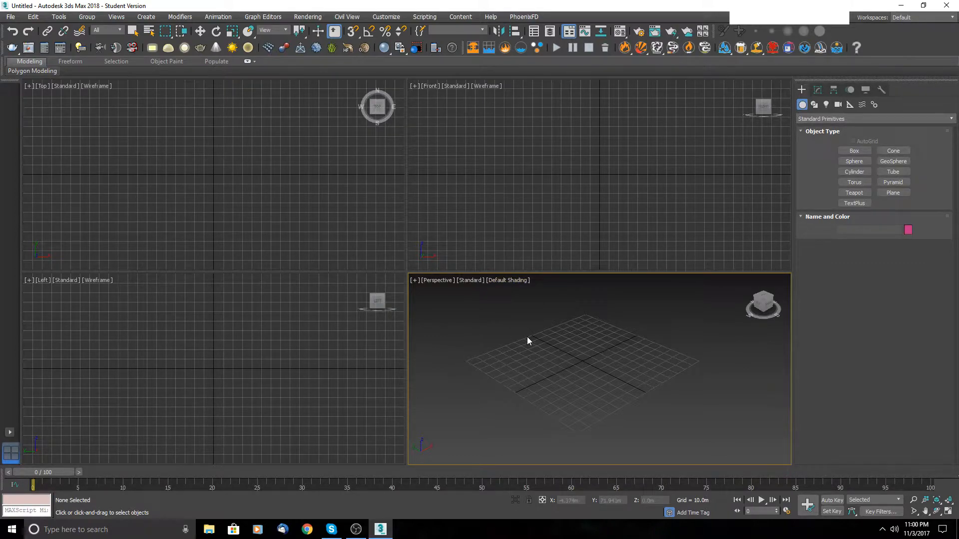
{"action": "mouse_move", "coordinate": [638, 241]}
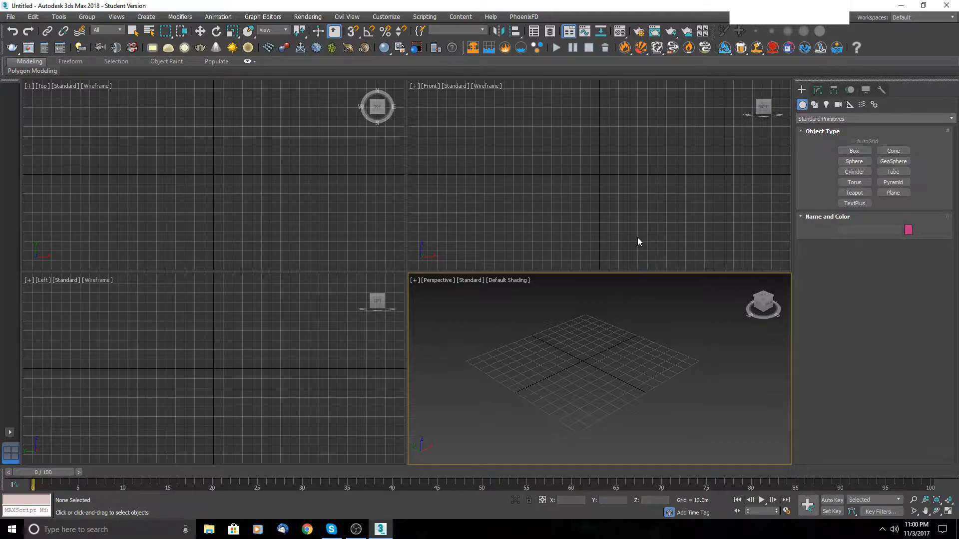
{"action": "mouse_move", "coordinate": [524, 92]}
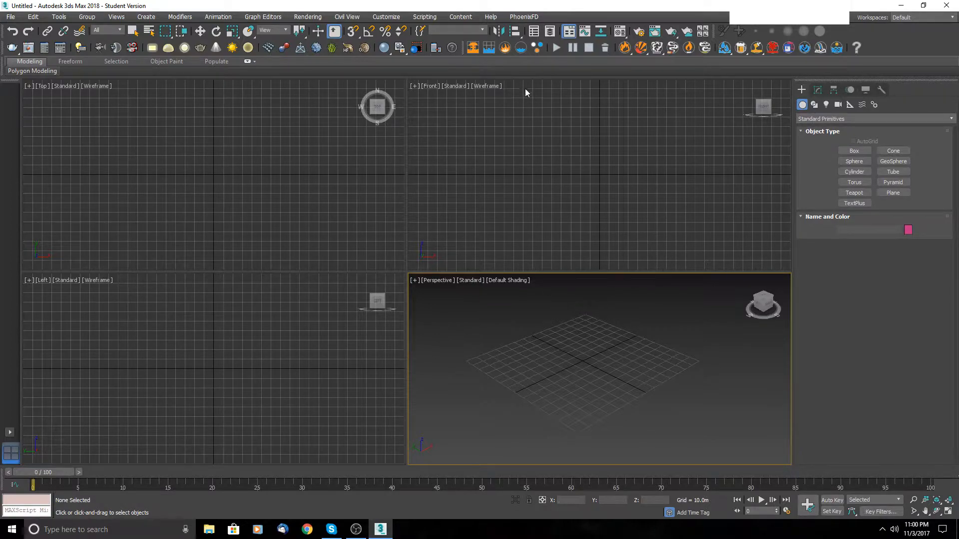
{"action": "mouse_move", "coordinate": [737, 119]}
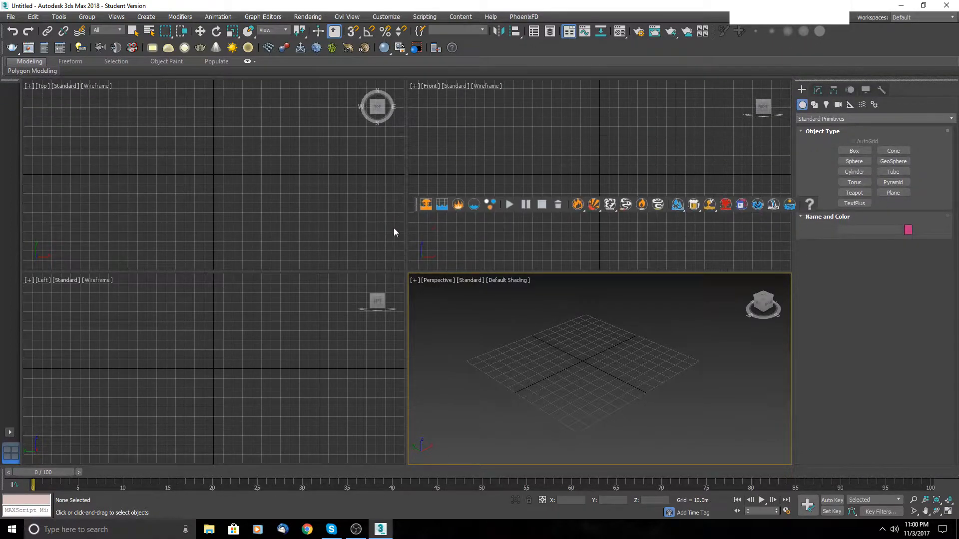
{"action": "mouse_move", "coordinate": [489, 234]}
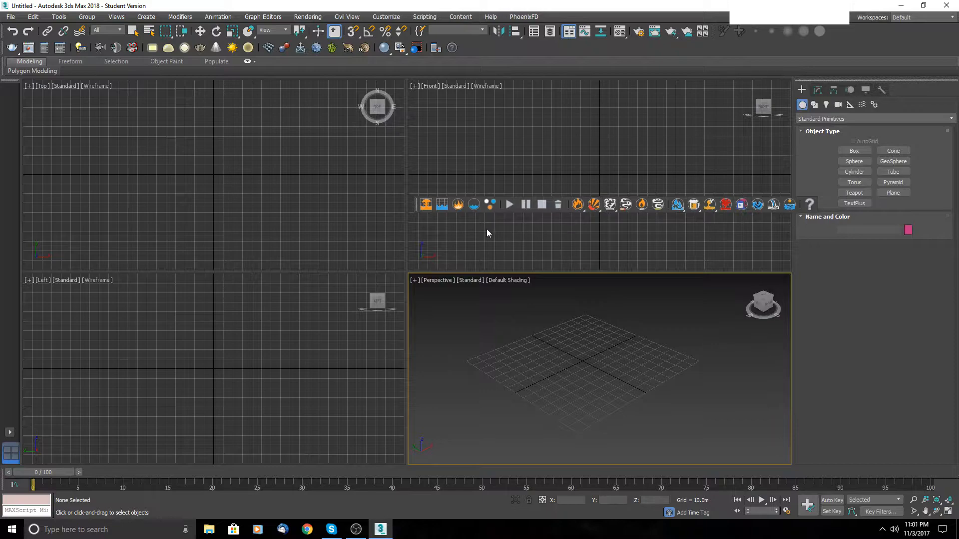
{"action": "mouse_move", "coordinate": [459, 216]}
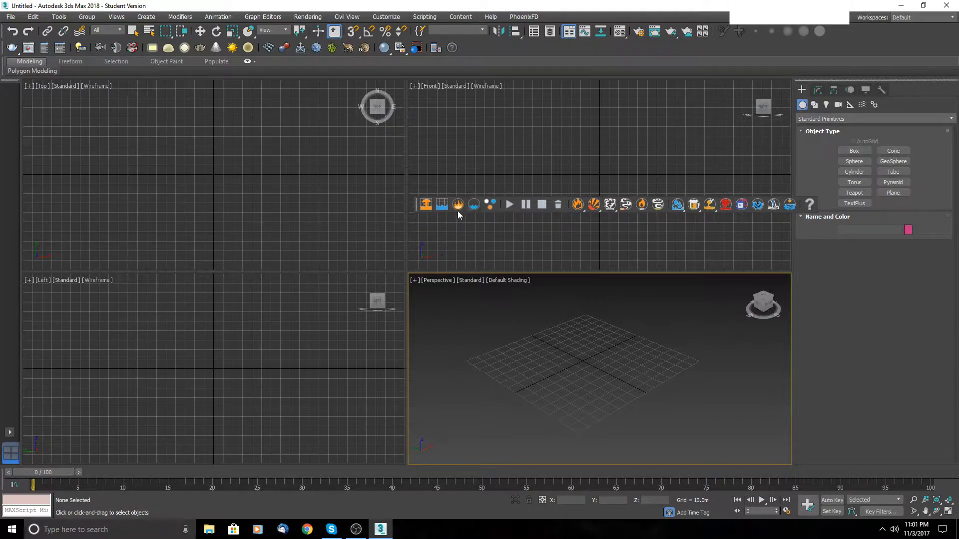
{"action": "mouse_move", "coordinate": [421, 227]}
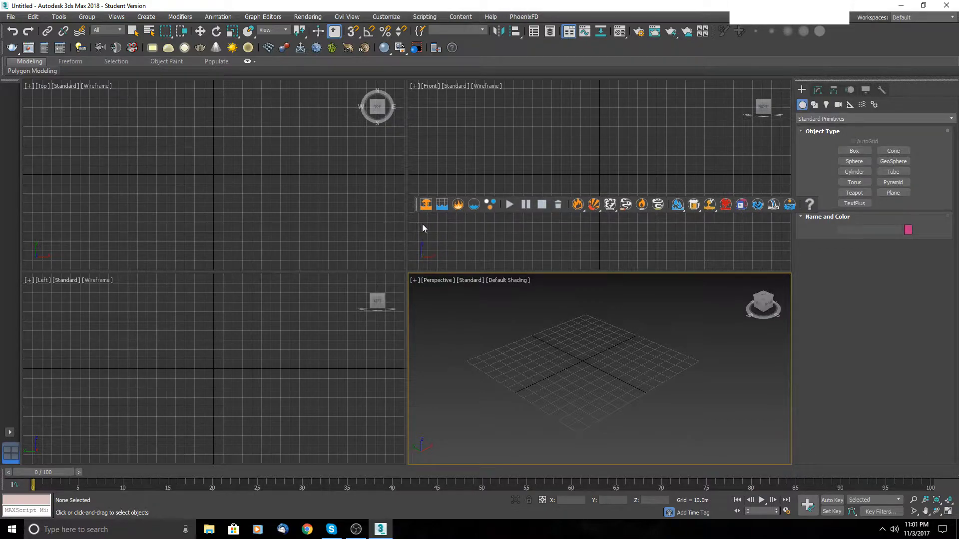
{"action": "mouse_move", "coordinate": [398, 190]}
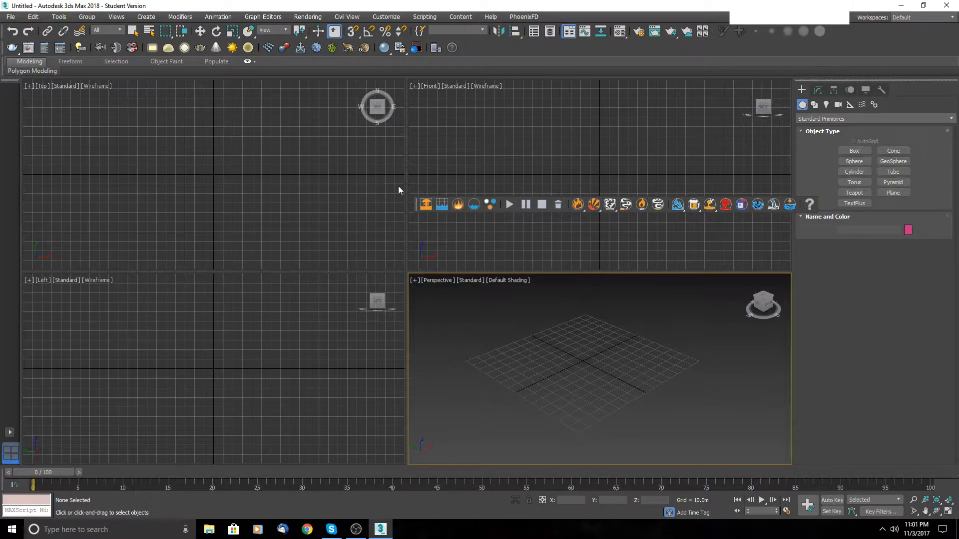
{"action": "mouse_move", "coordinate": [426, 179]}
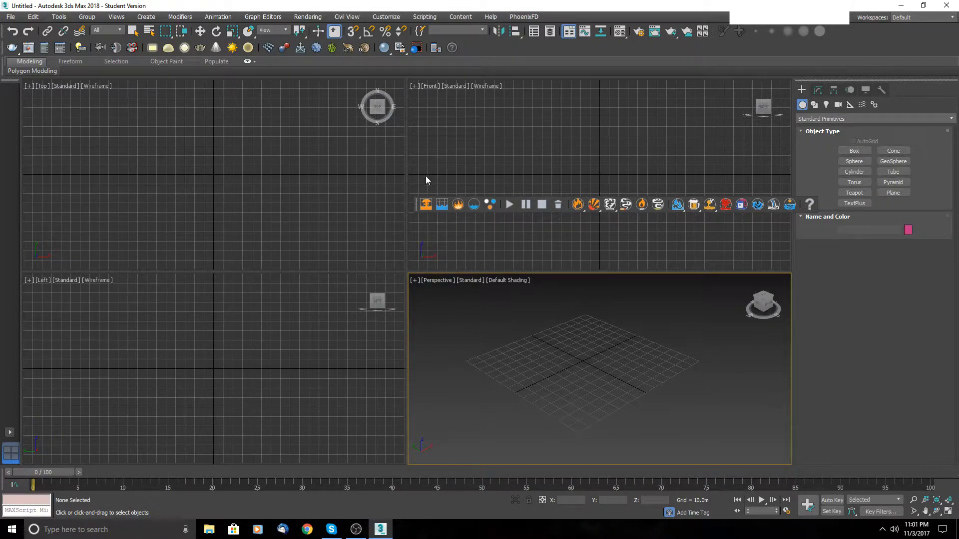
{"action": "mouse_move", "coordinate": [577, 204]}
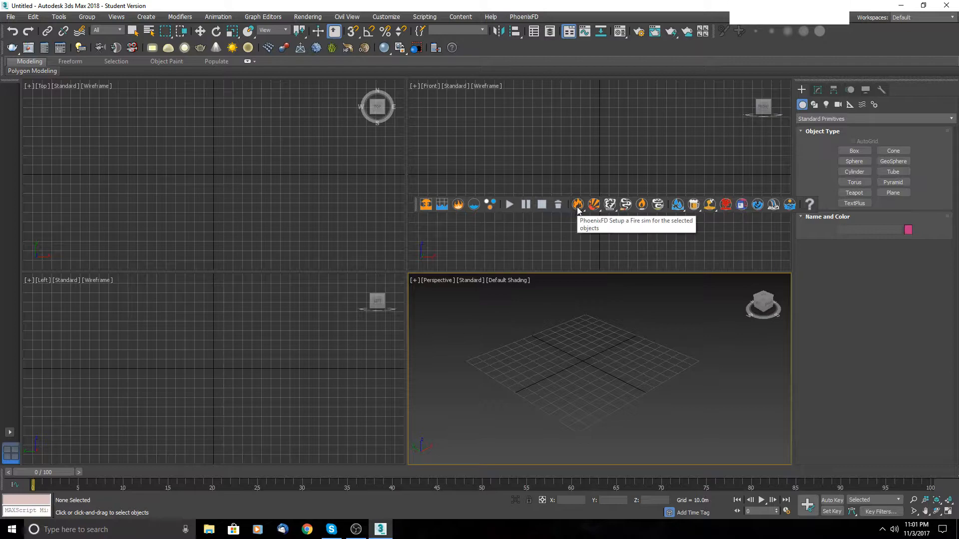
{"action": "mouse_move", "coordinate": [682, 209]}
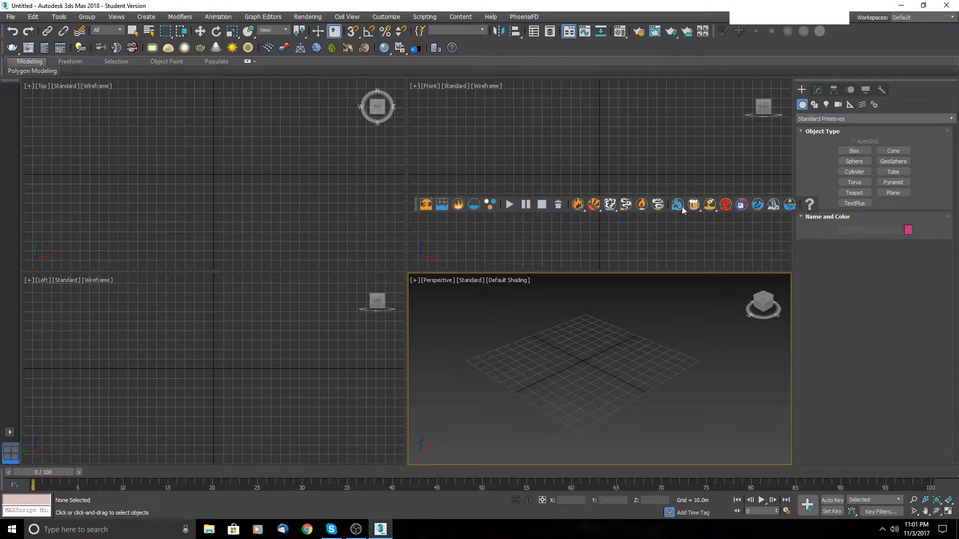
{"action": "mouse_move", "coordinate": [590, 222]}
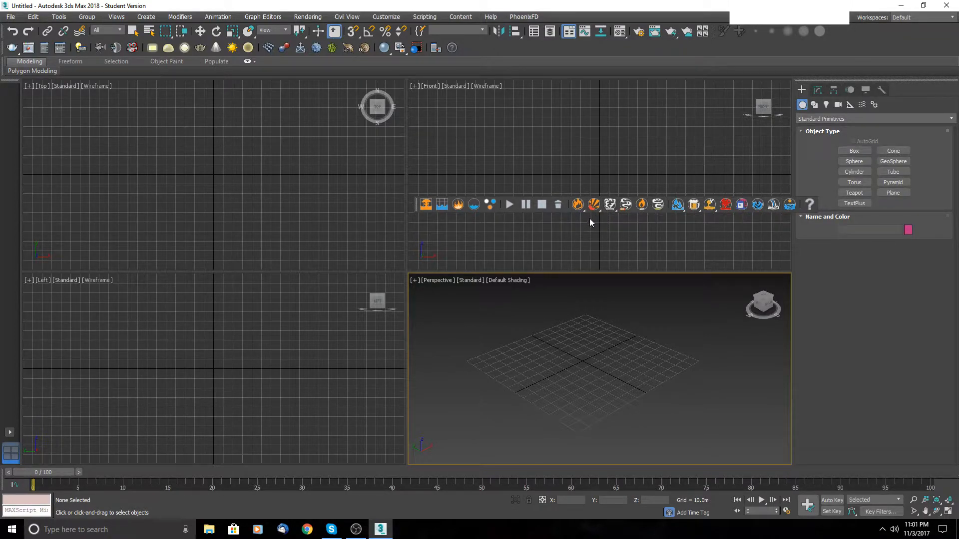
{"action": "mouse_move", "coordinate": [577, 204]}
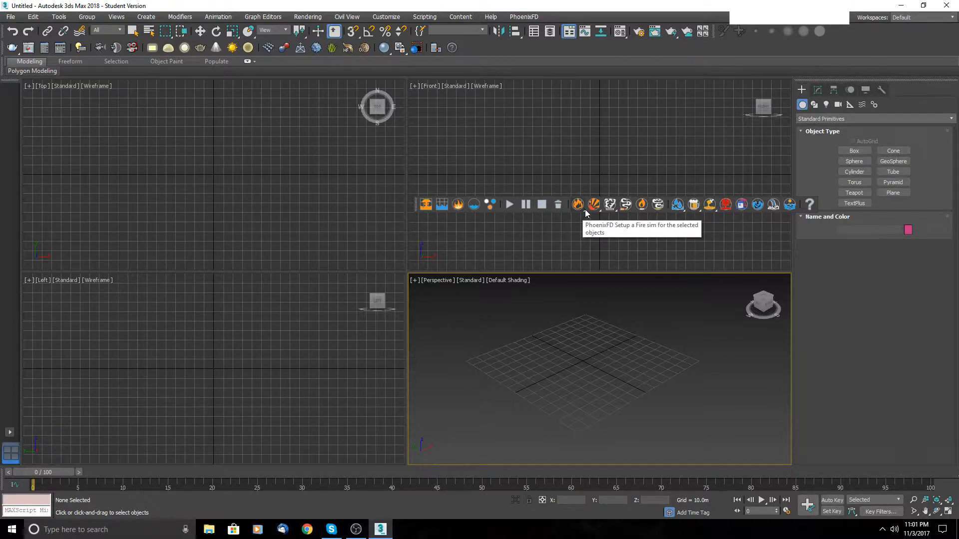
{"action": "mouse_move", "coordinate": [581, 217]}
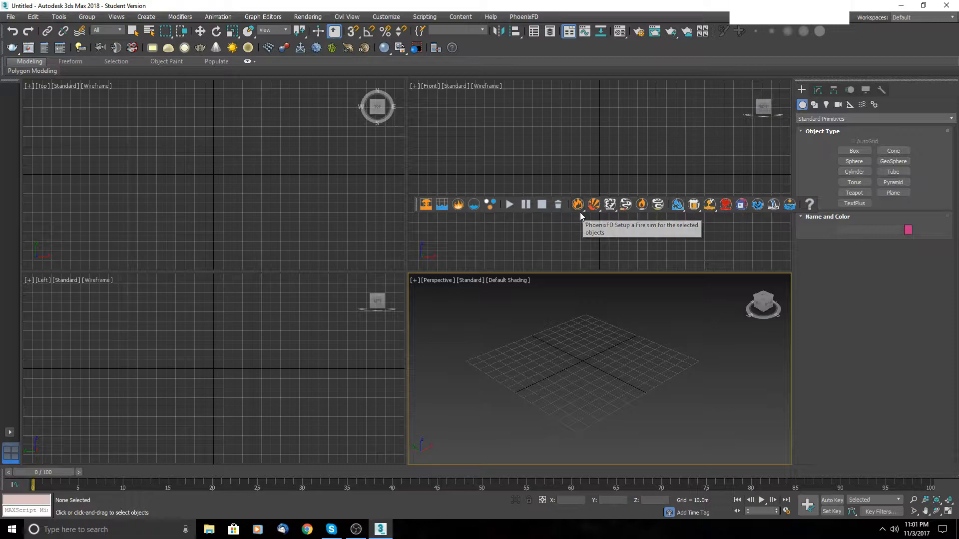
{"action": "mouse_move", "coordinate": [718, 221]}
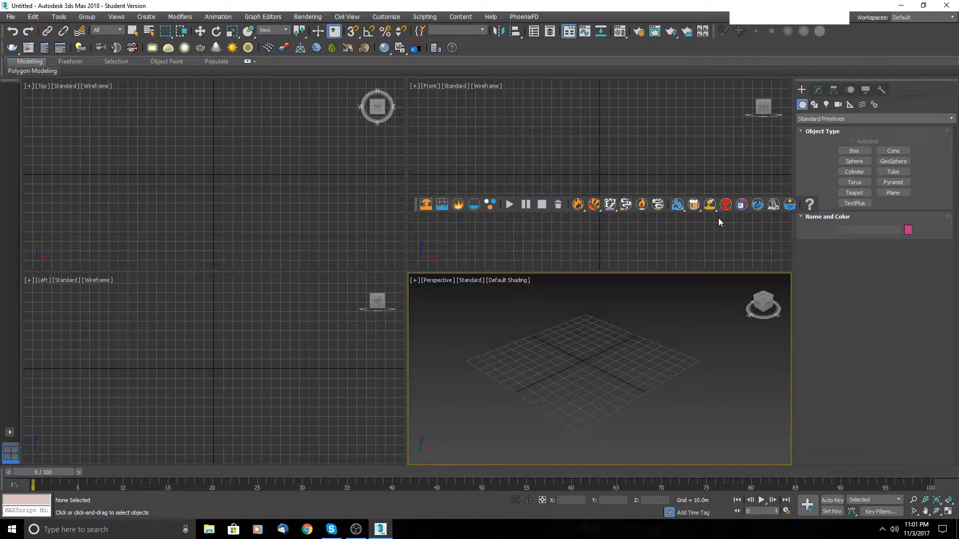
{"action": "mouse_move", "coordinate": [577, 204]}
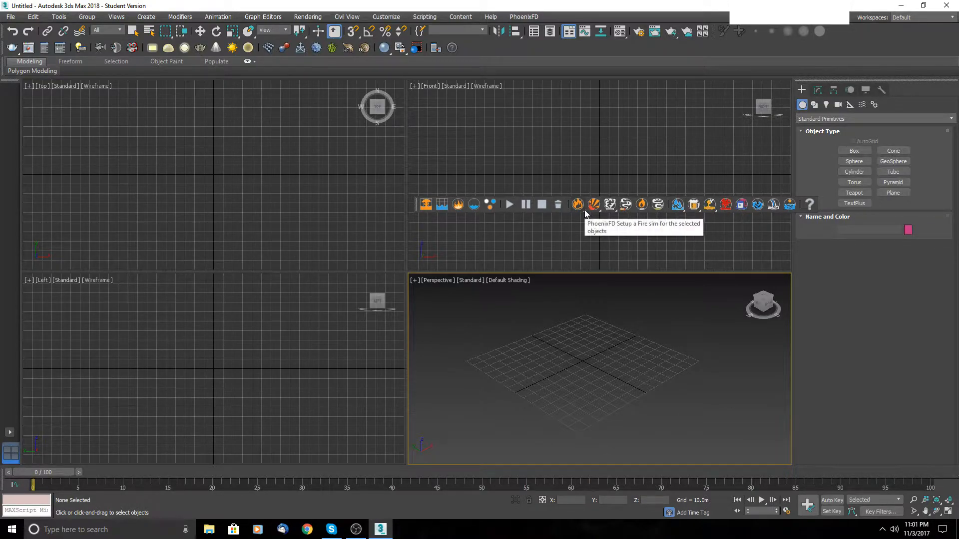
Step: Create a small Sphere001 at the scene origin as the emitter
{"action": "left_click", "coordinate": [577, 204]}
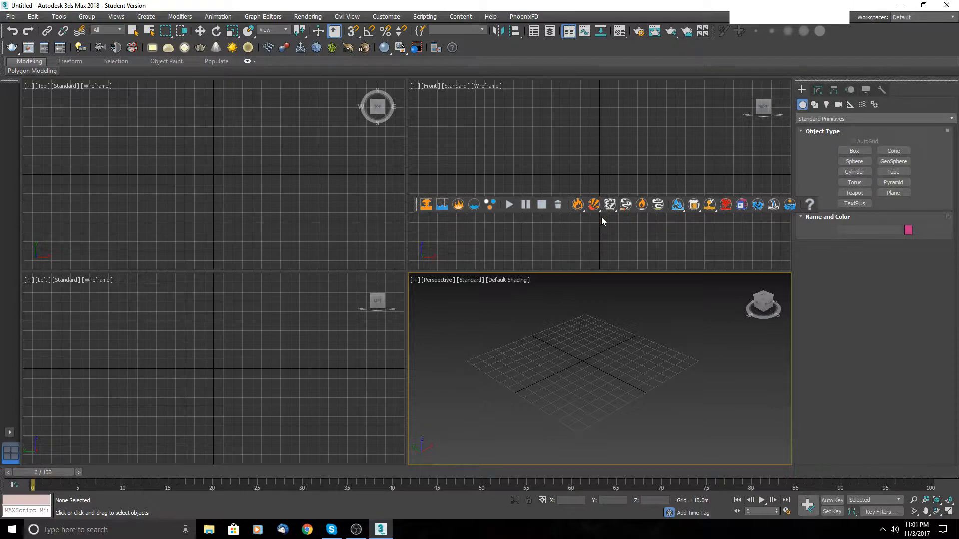
{"action": "mouse_move", "coordinate": [736, 195]}
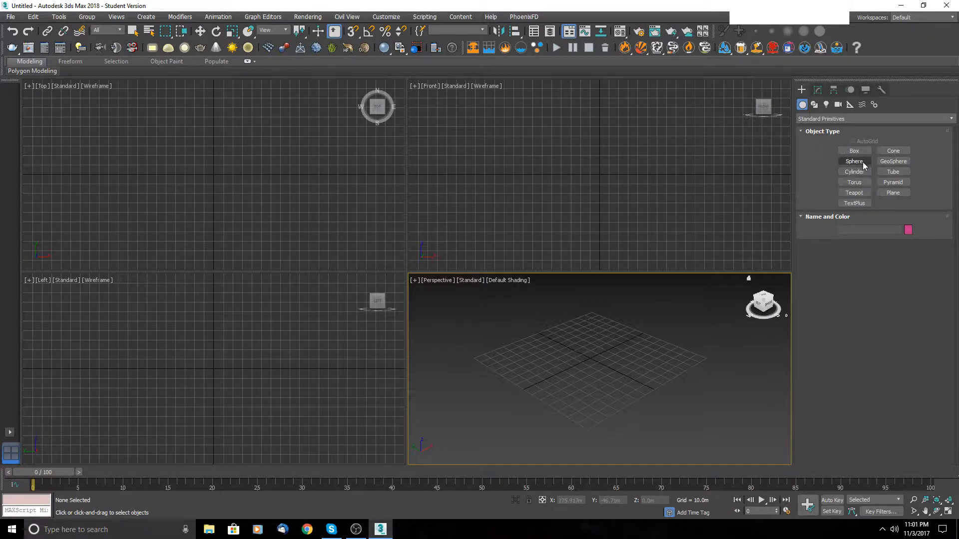
{"action": "left_click", "coordinate": [854, 161]}
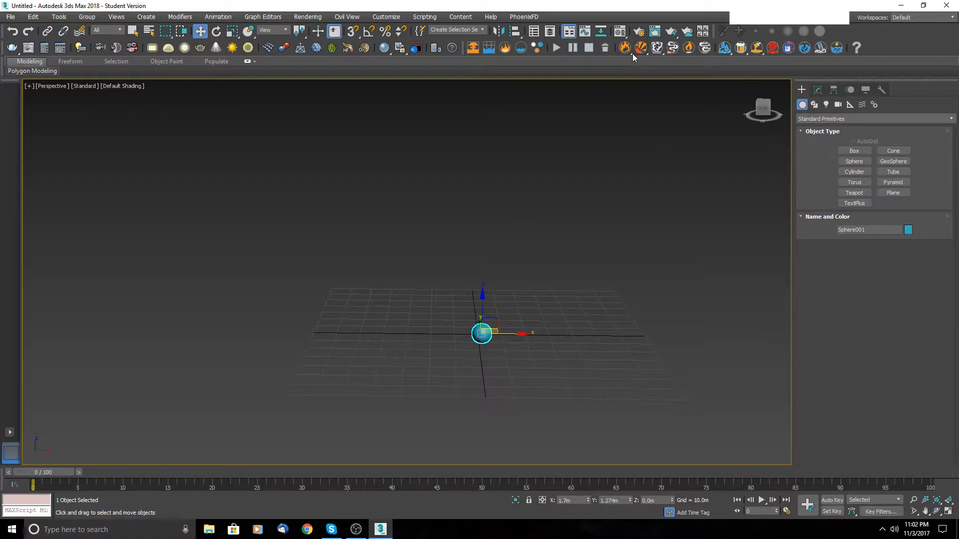
{"action": "mouse_move", "coordinate": [633, 48]}
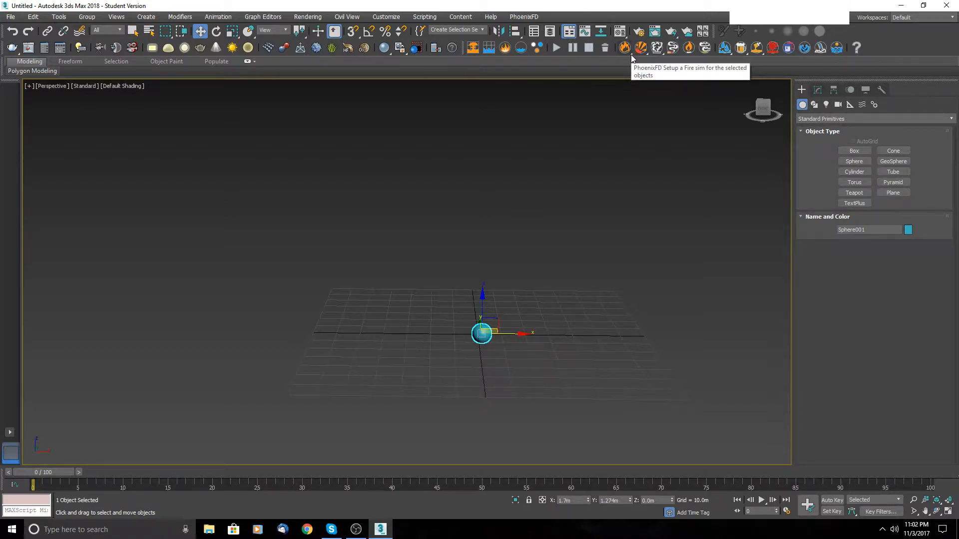
{"action": "mouse_move", "coordinate": [633, 59]}
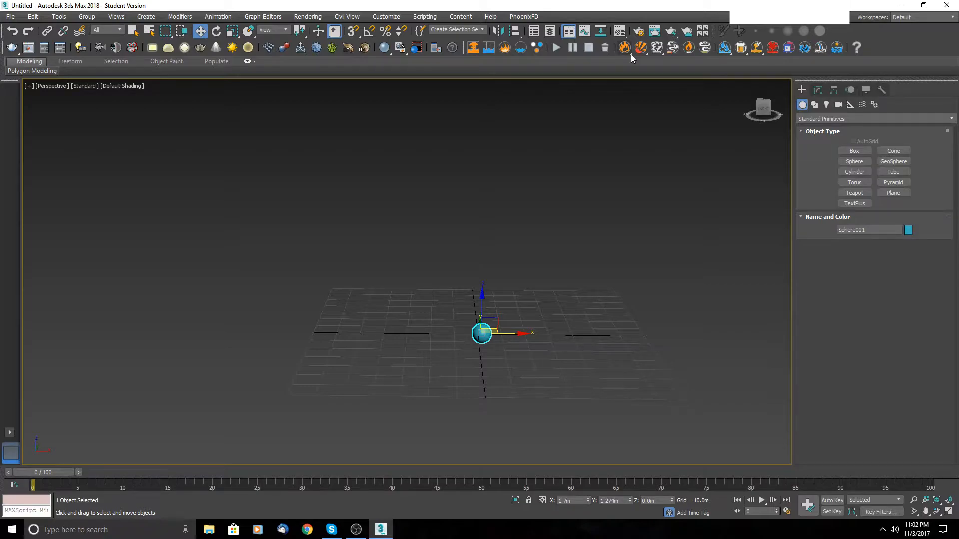
{"action": "mouse_move", "coordinate": [641, 48]}
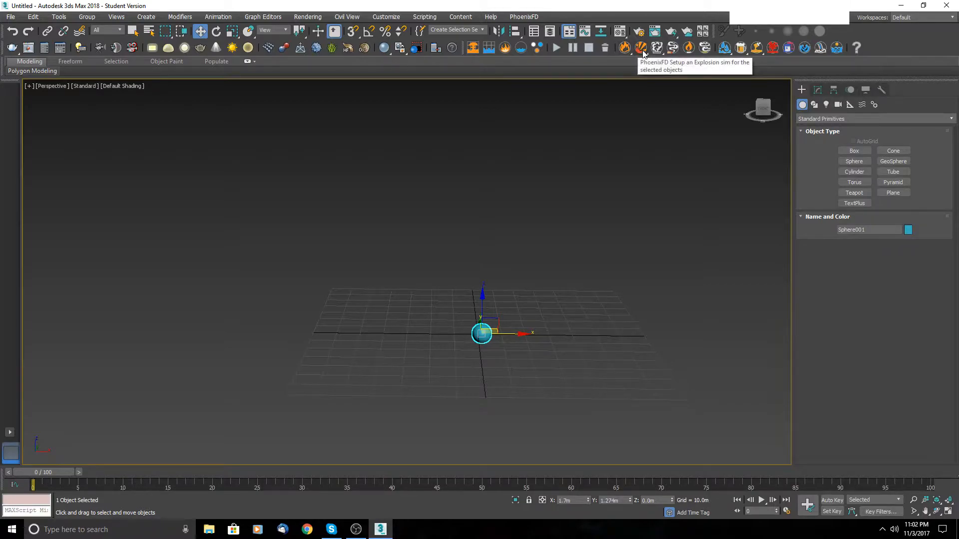
Step: Set up a PhoenixFD fire simulation container around the sphere emitter
{"action": "left_click", "coordinate": [642, 48]}
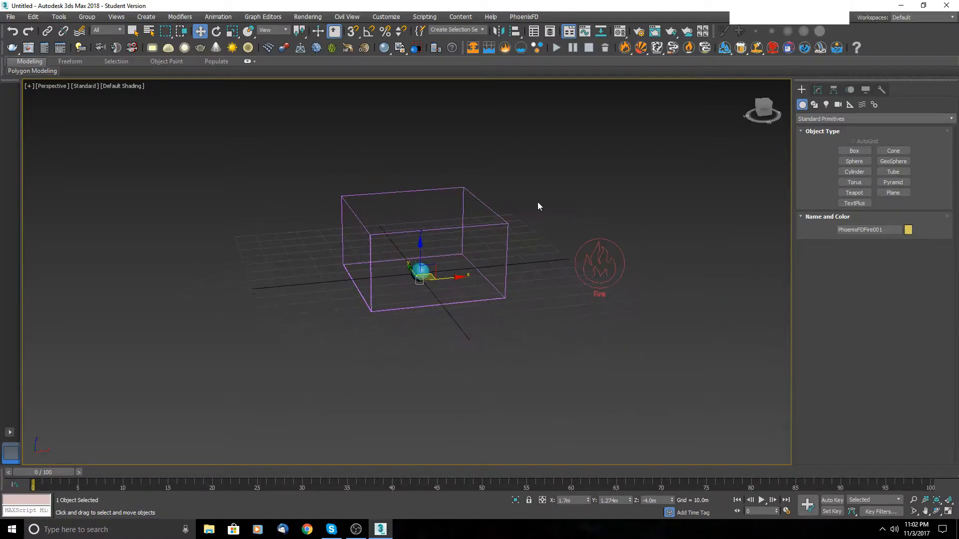
{"action": "left_click", "coordinate": [420, 271]}
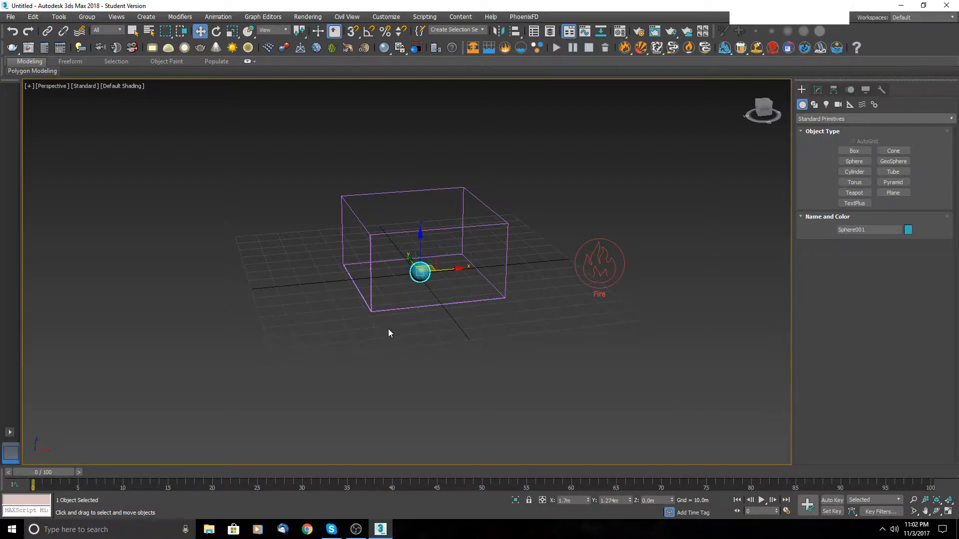
{"action": "mouse_move", "coordinate": [650, 63]}
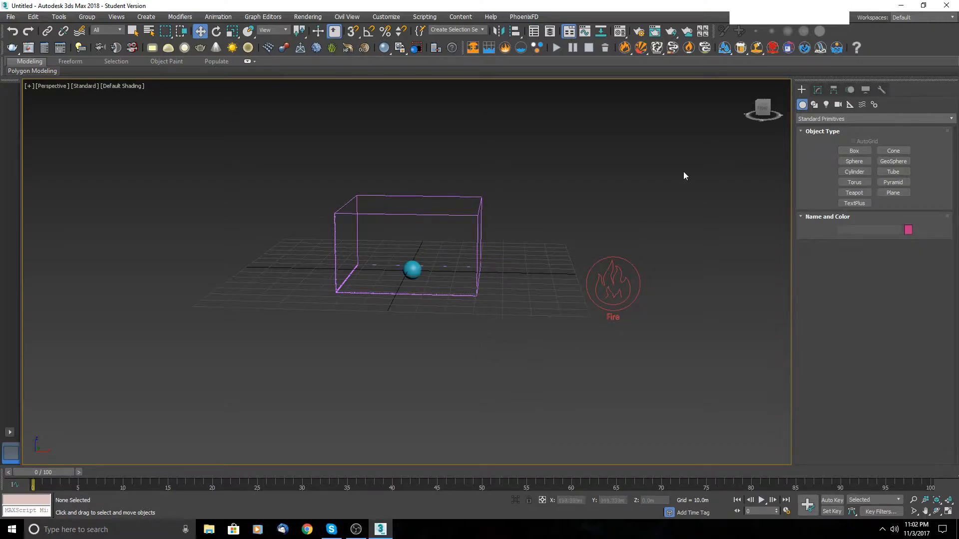
{"action": "left_click", "coordinate": [613, 285]}
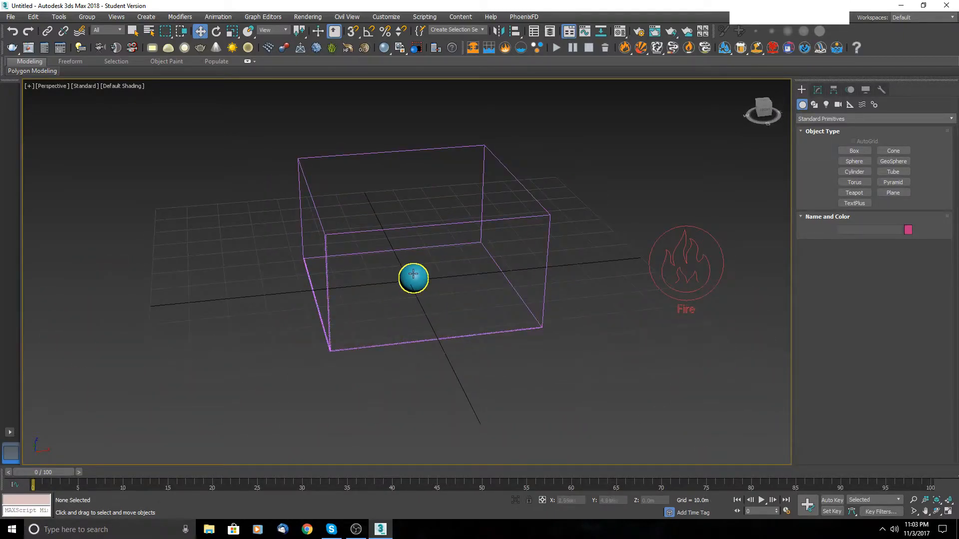
Step: Check the sphere's placement inside the grid, then deselect it
{"action": "left_click", "coordinate": [414, 278]}
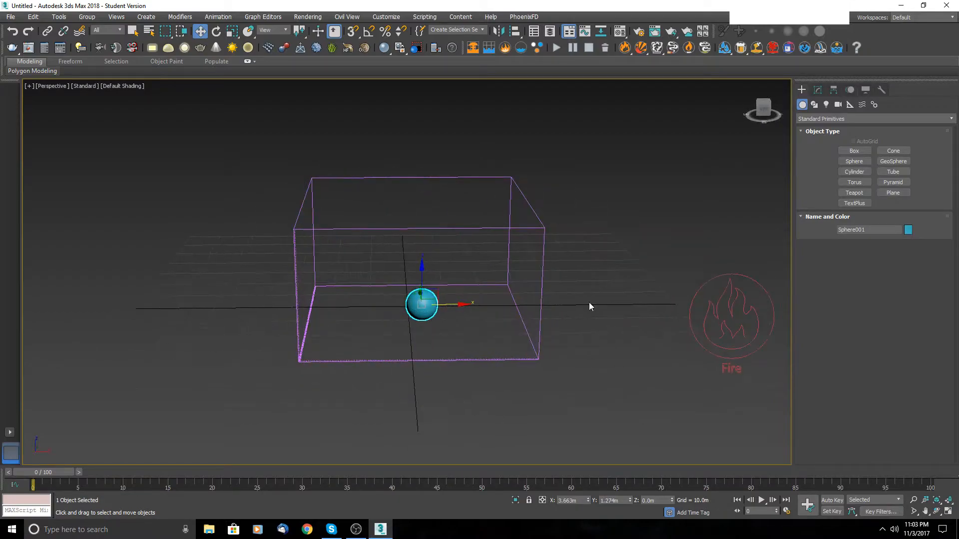
{"action": "scroll", "scroll_direction": "down", "scroll_amount": 3}
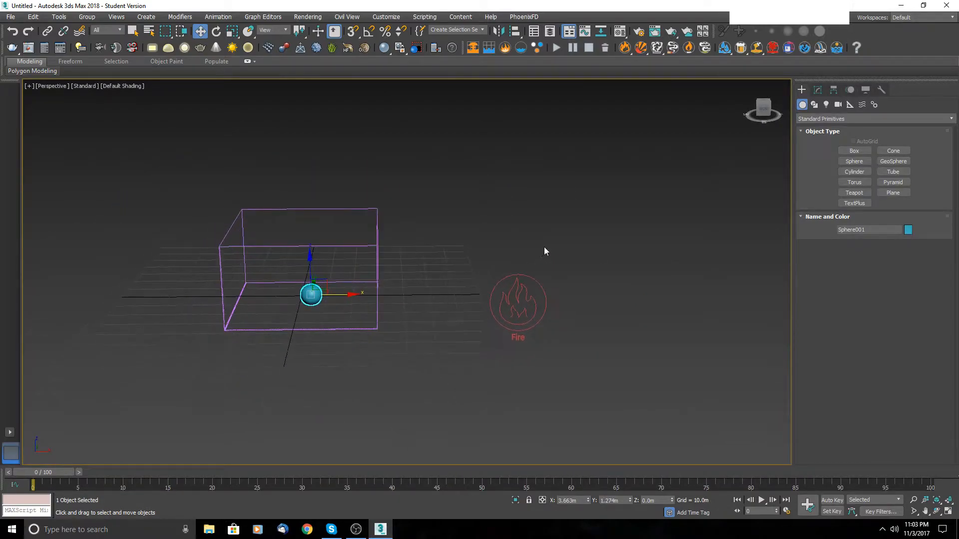
{"action": "left_click", "coordinate": [518, 303]}
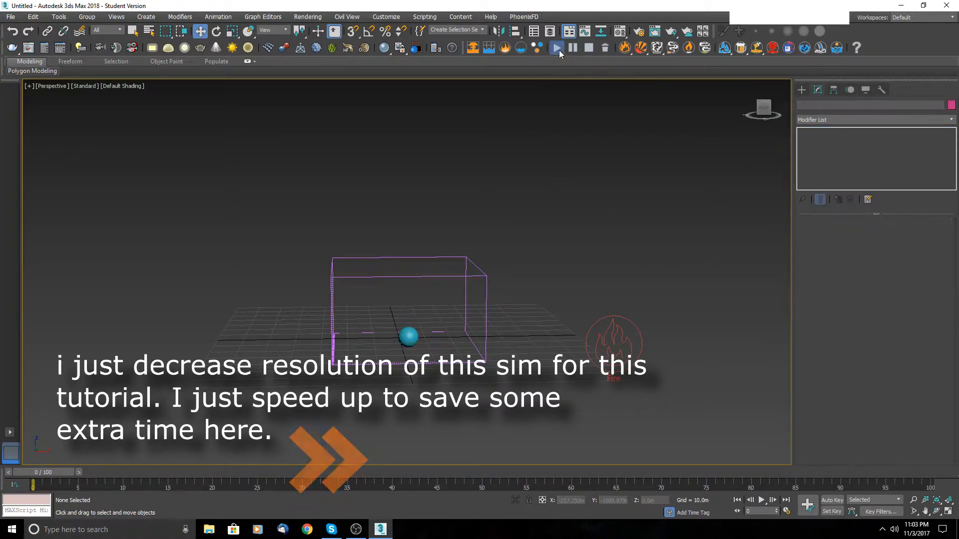
Step: Run the PhoenixFD explosion simulation to frame 10 so fire and smoke billow up
{"action": "left_click", "coordinate": [556, 47]}
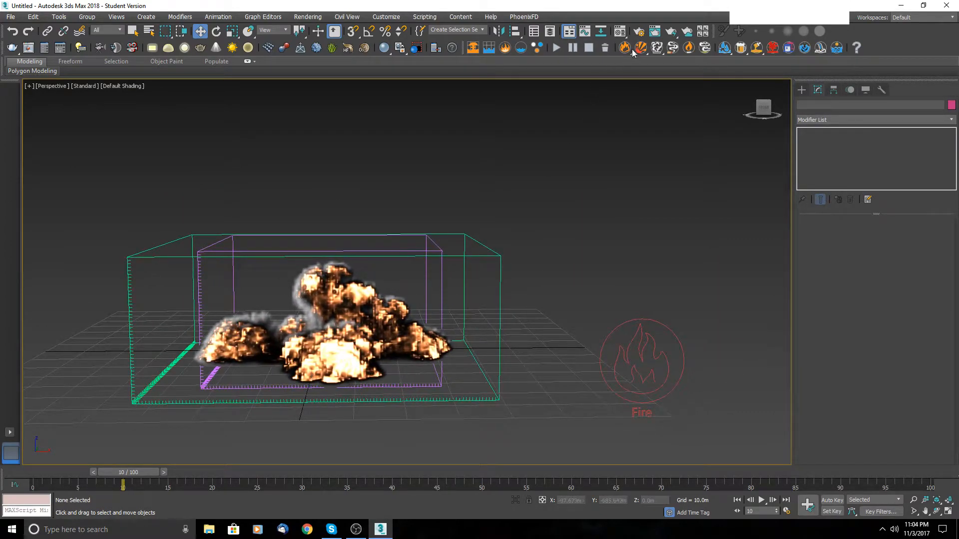
{"action": "mouse_move", "coordinate": [710, 53]}
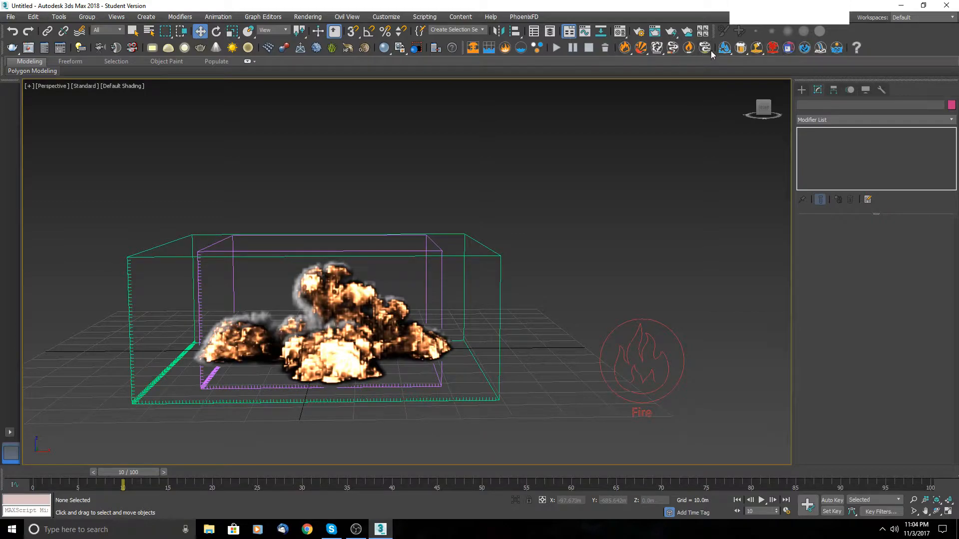
{"action": "mouse_move", "coordinate": [556, 57]}
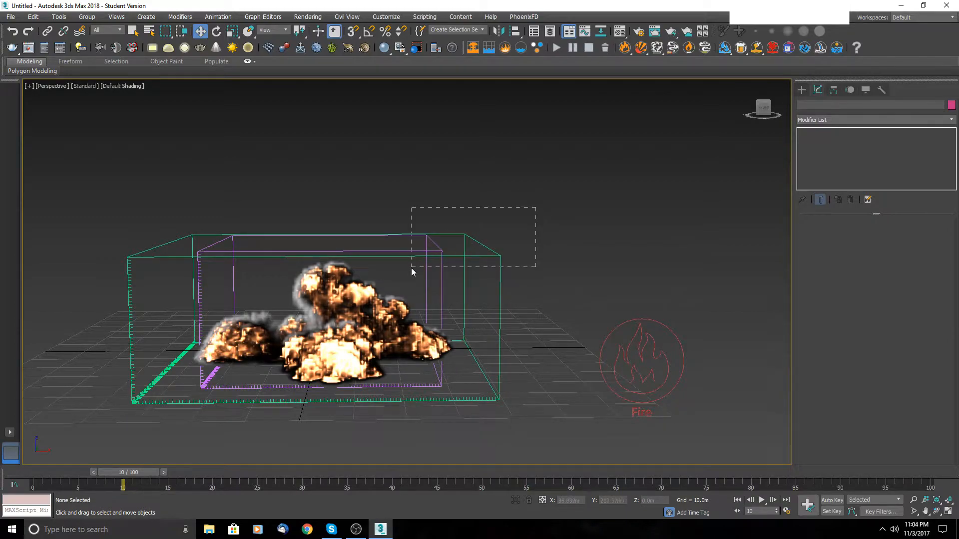
Step: Select PhoenixFDFire001 and review its grid size and simulation statistics
{"action": "left_click", "coordinate": [328, 355]}
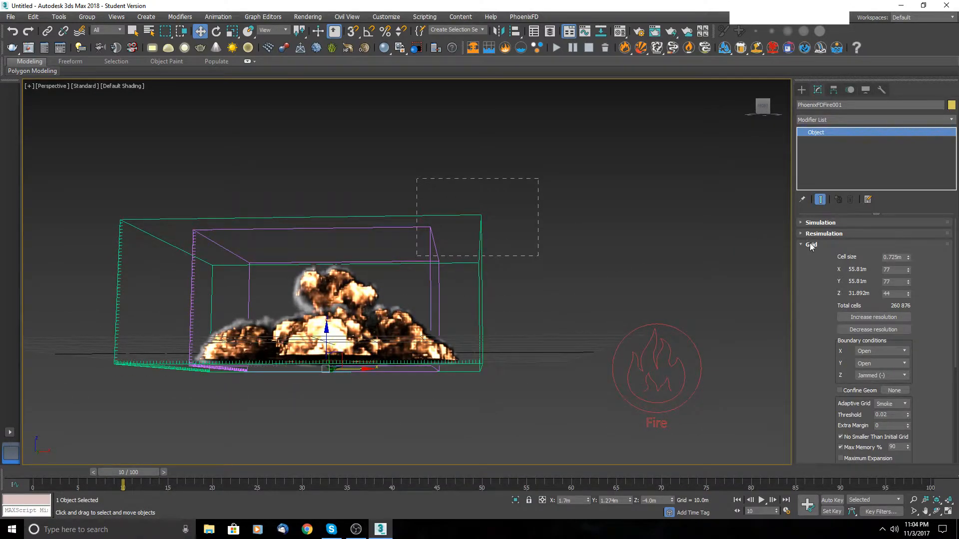
{"action": "left_click", "coordinate": [811, 244]}
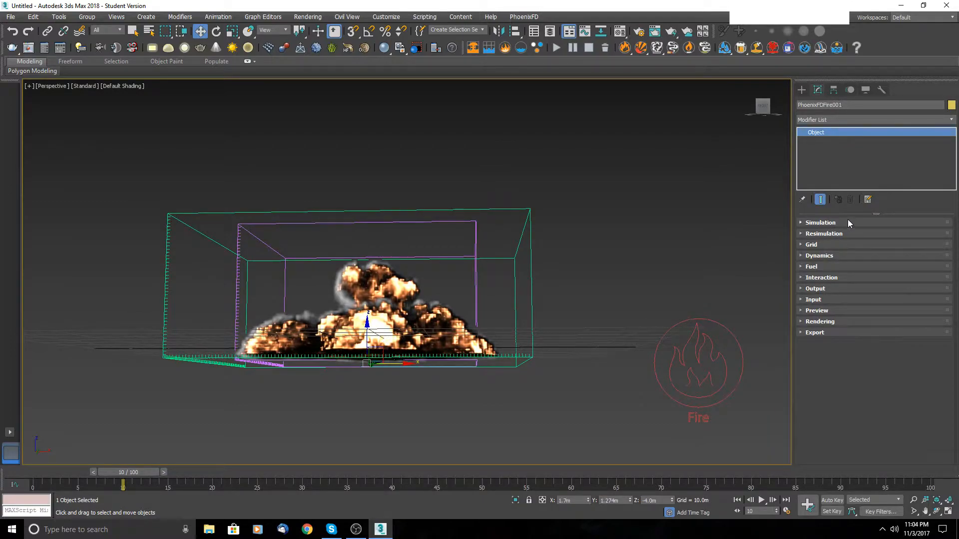
{"action": "mouse_move", "coordinate": [831, 227]}
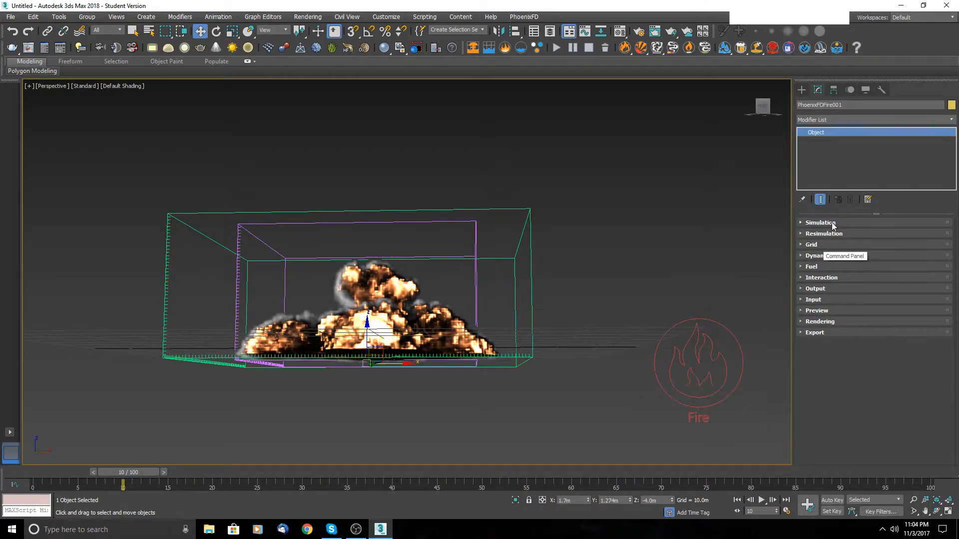
{"action": "left_click", "coordinate": [820, 222]}
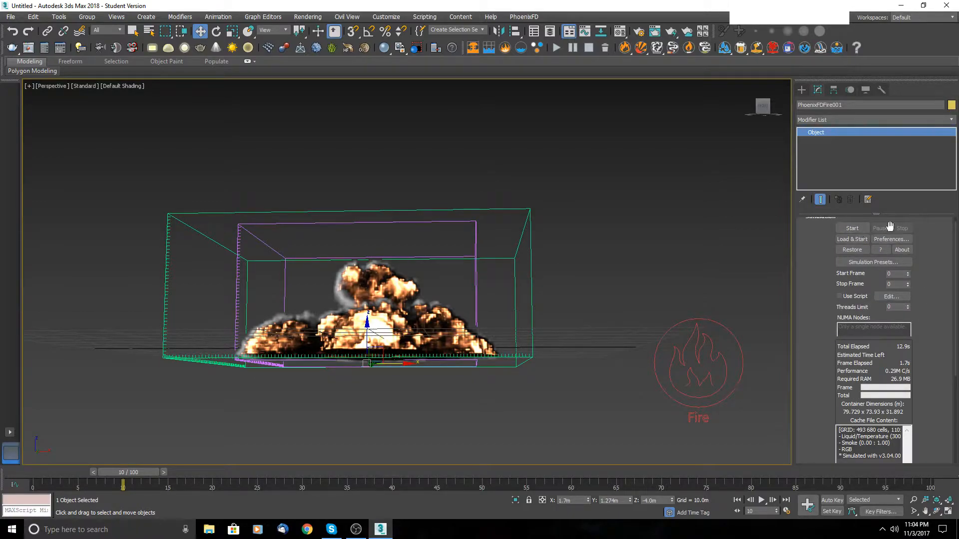
{"action": "mouse_move", "coordinate": [259, 488]}
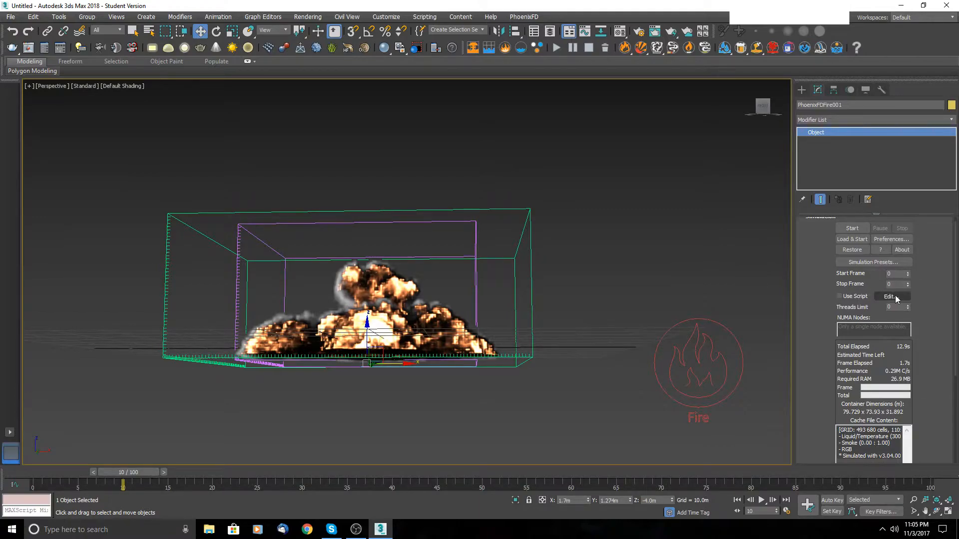
{"action": "scroll", "scroll_direction": "down", "scroll_amount": 3}
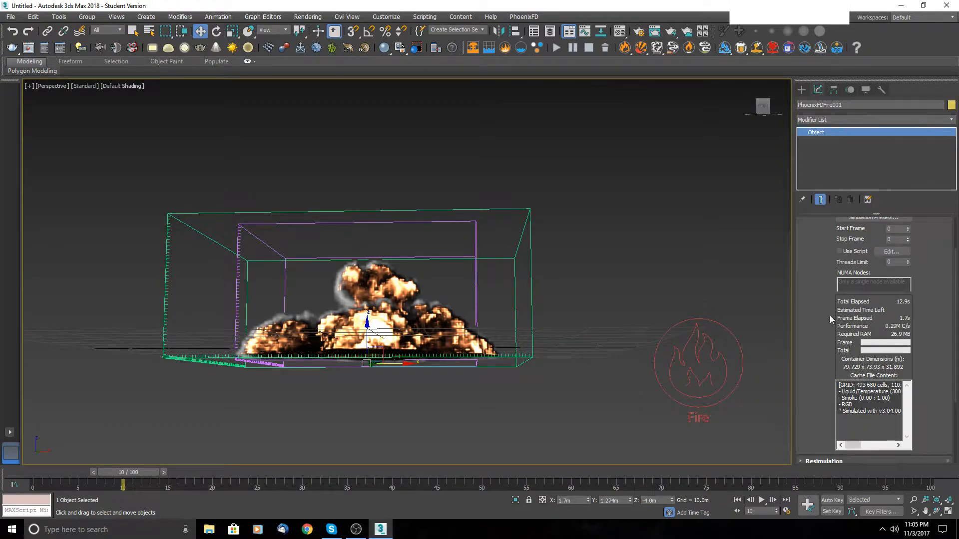
{"action": "mouse_move", "coordinate": [917, 320]}
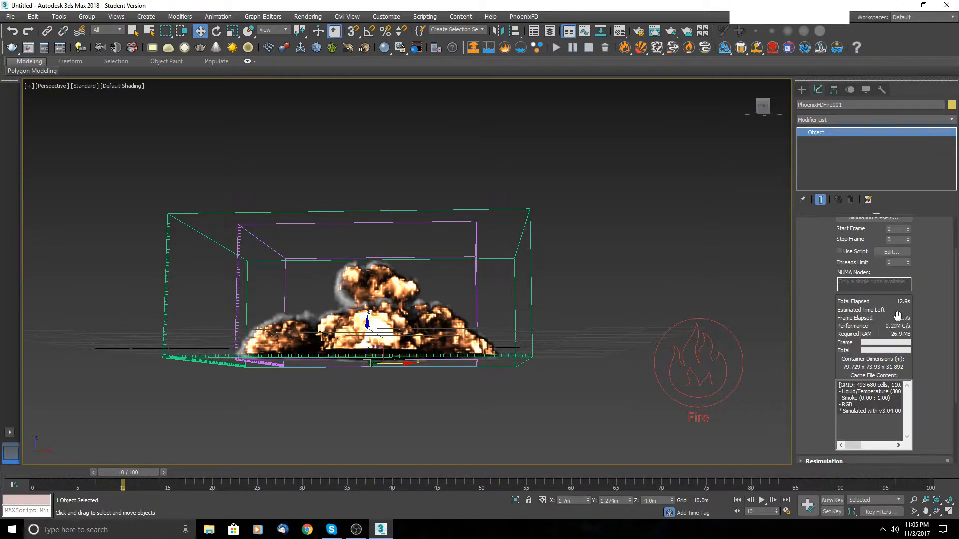
{"action": "scroll", "scroll_direction": "down", "scroll_amount": 3}
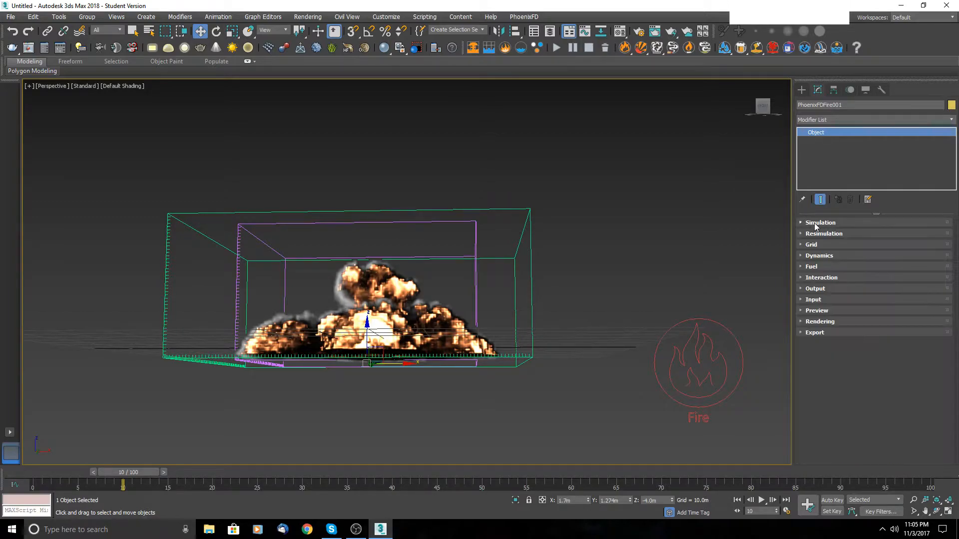
Step: Adjust the grid resolution to a 0.512 m cell size, about 109×109×62 cells
{"action": "left_click", "coordinate": [811, 245]}
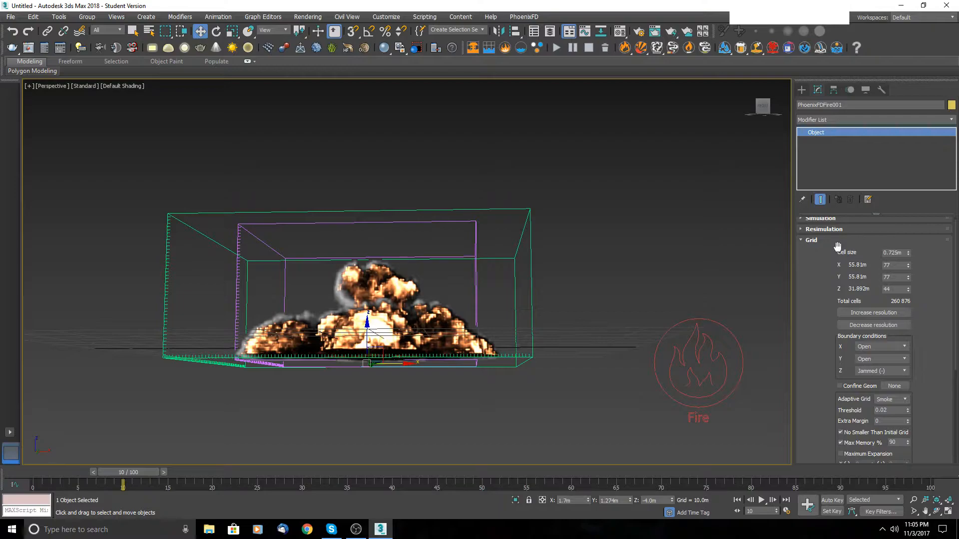
{"action": "mouse_move", "coordinate": [290, 306]}
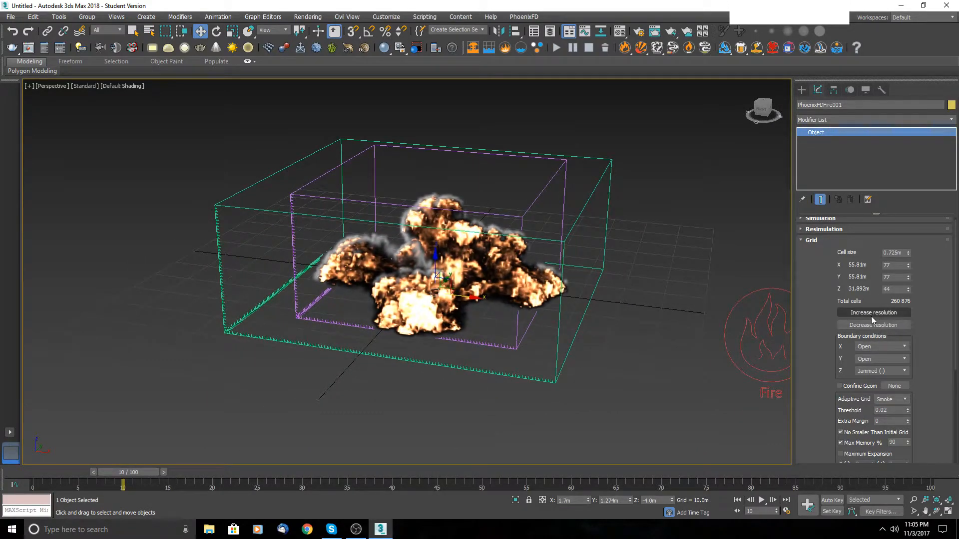
{"action": "mouse_move", "coordinate": [872, 313]}
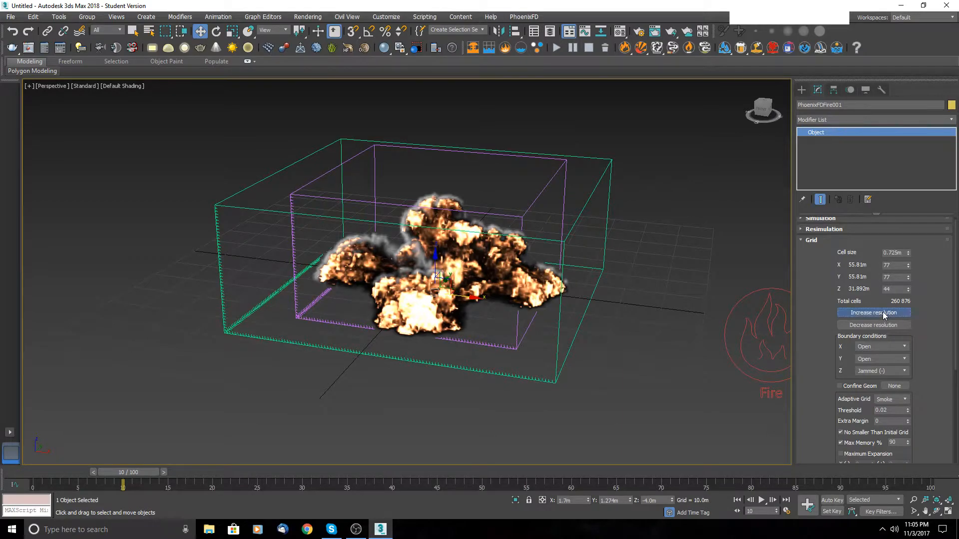
{"action": "left_click", "coordinate": [873, 313]}
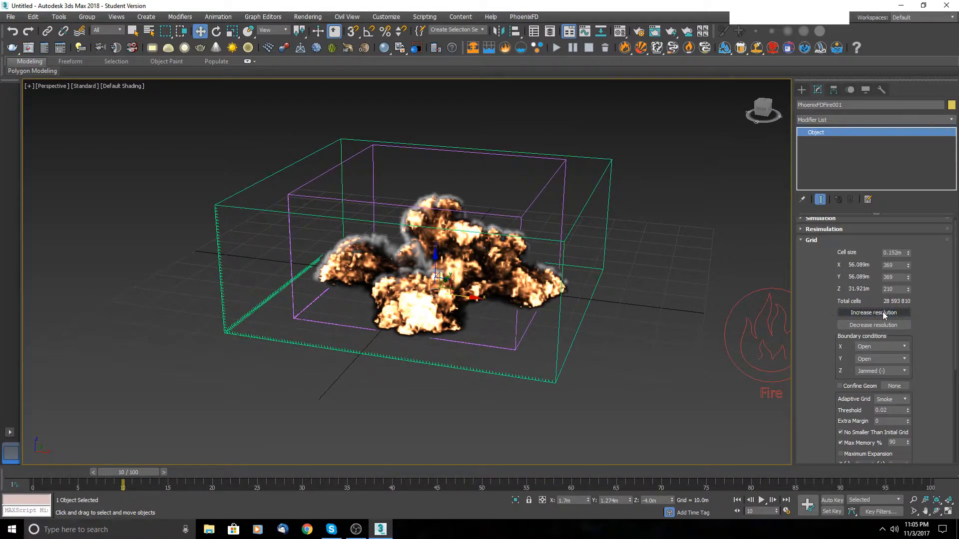
{"action": "mouse_move", "coordinate": [847, 320]}
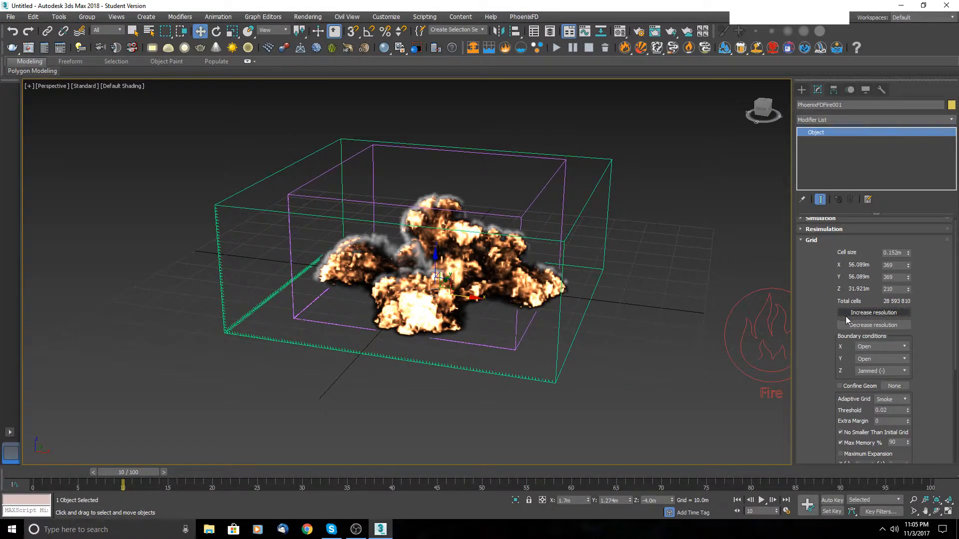
{"action": "mouse_move", "coordinate": [878, 319]}
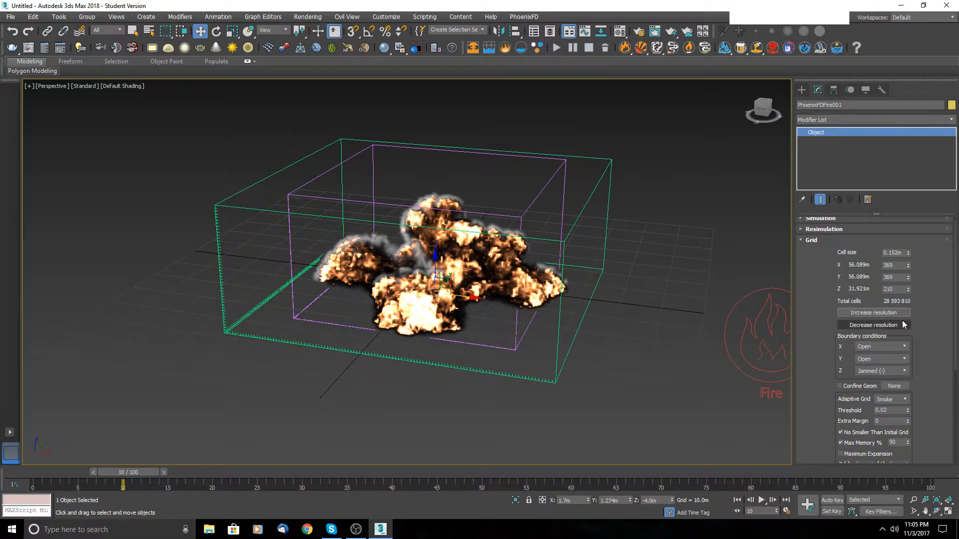
{"action": "mouse_move", "coordinate": [874, 296]}
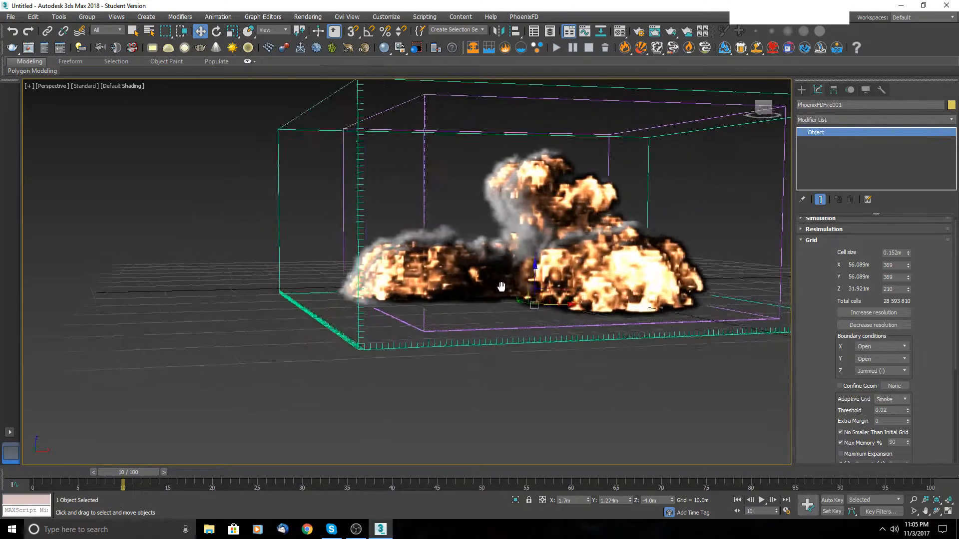
{"action": "left_click", "coordinate": [872, 324]}
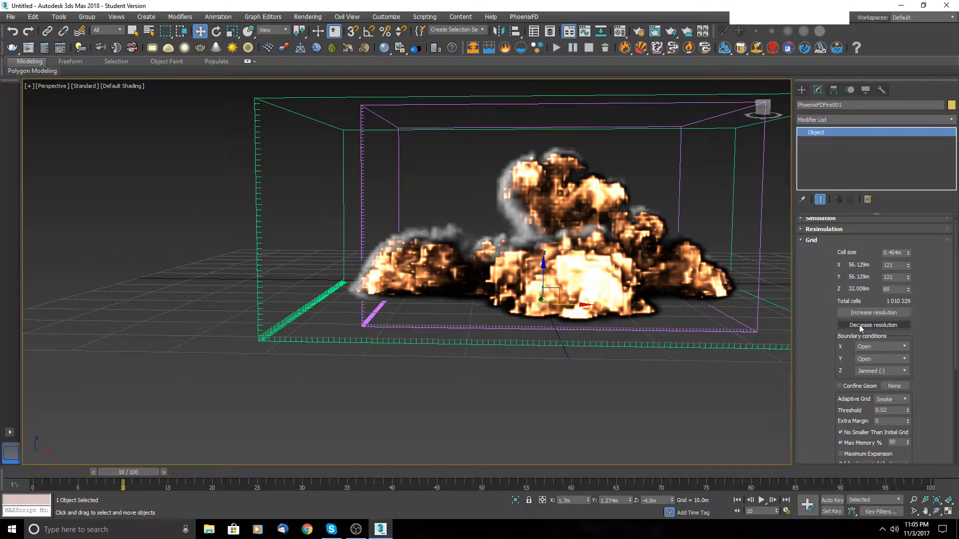
{"action": "left_click", "coordinate": [873, 324]}
{"action": "type", "text": "1.0m"}
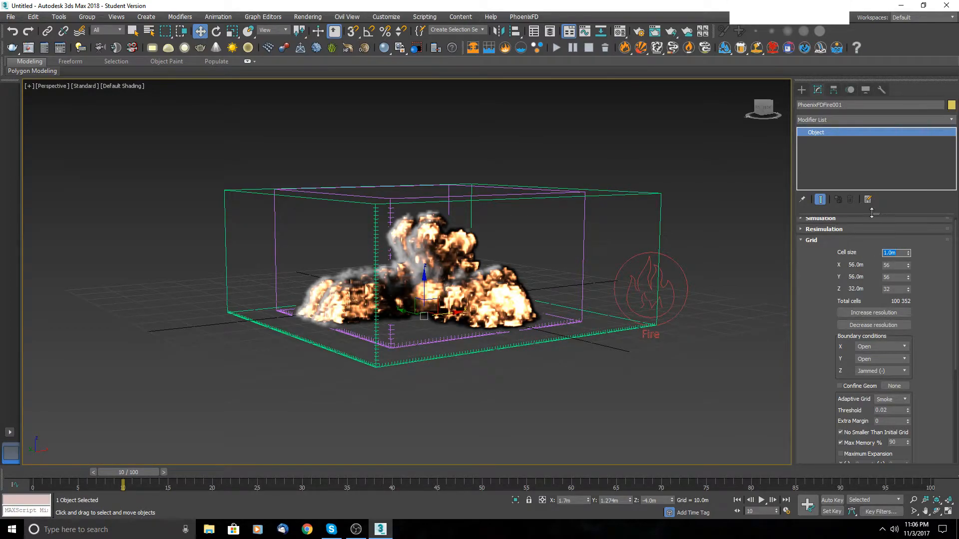
{"action": "left_click", "coordinate": [872, 312]}
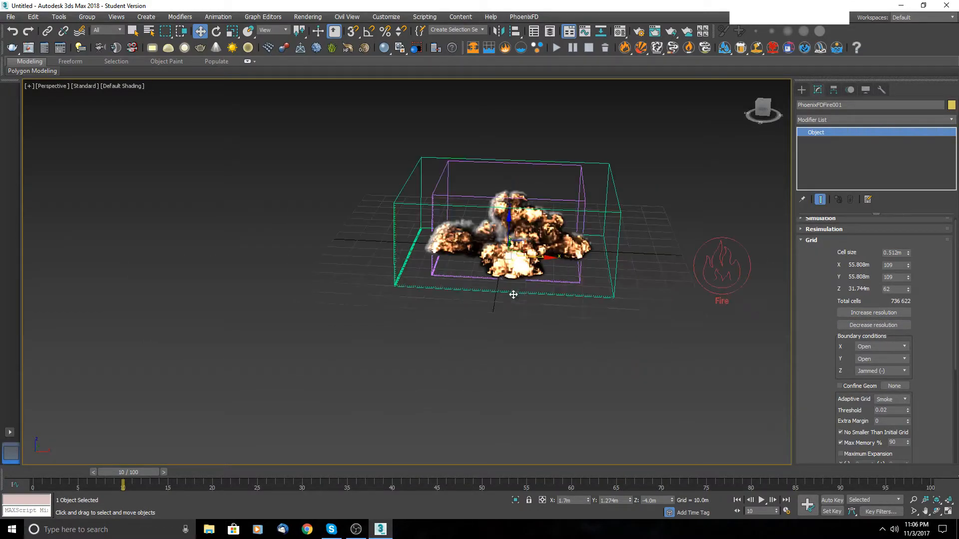
Step: Review the simulator's Dynamics parameters such as gravity, cooling and buoyancy
{"action": "left_click", "coordinate": [811, 240]}
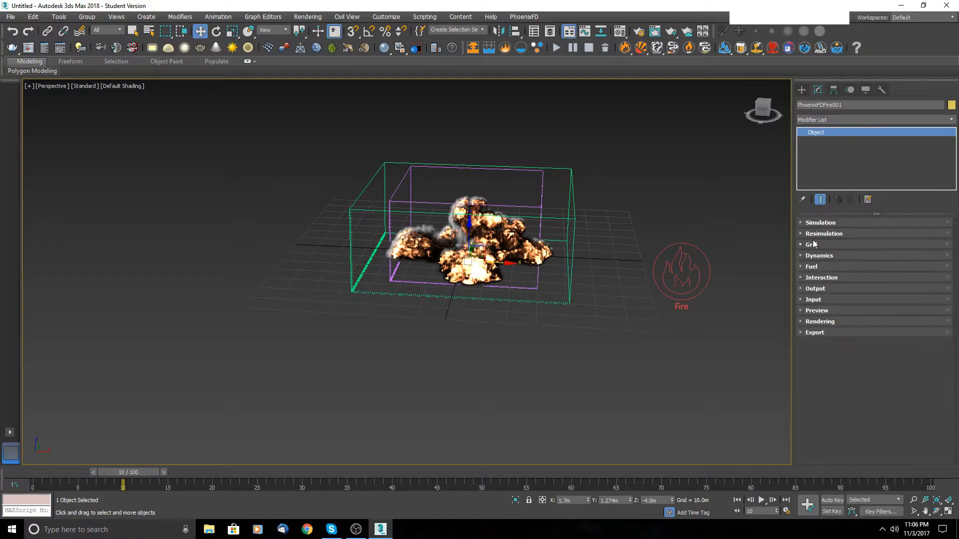
{"action": "left_click", "coordinate": [812, 244]}
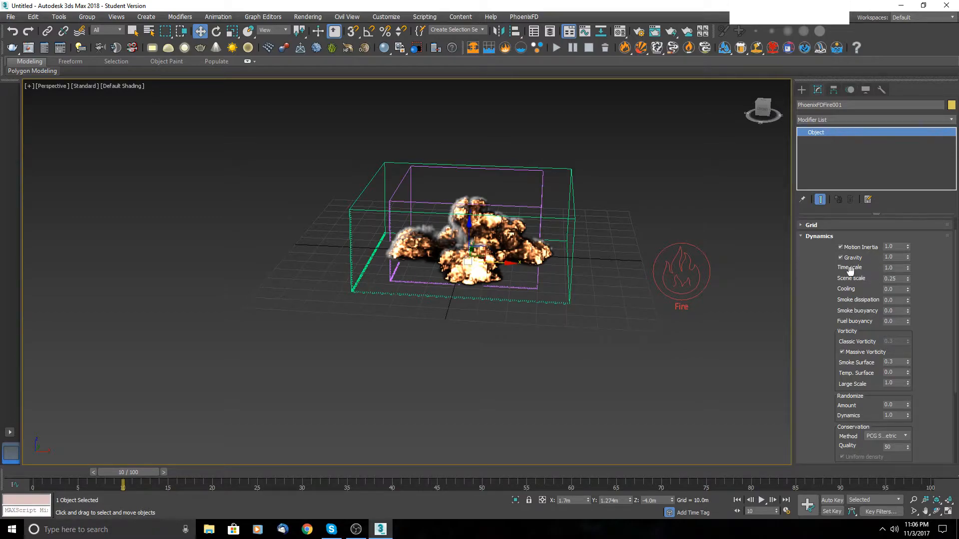
{"action": "mouse_move", "coordinate": [884, 290]}
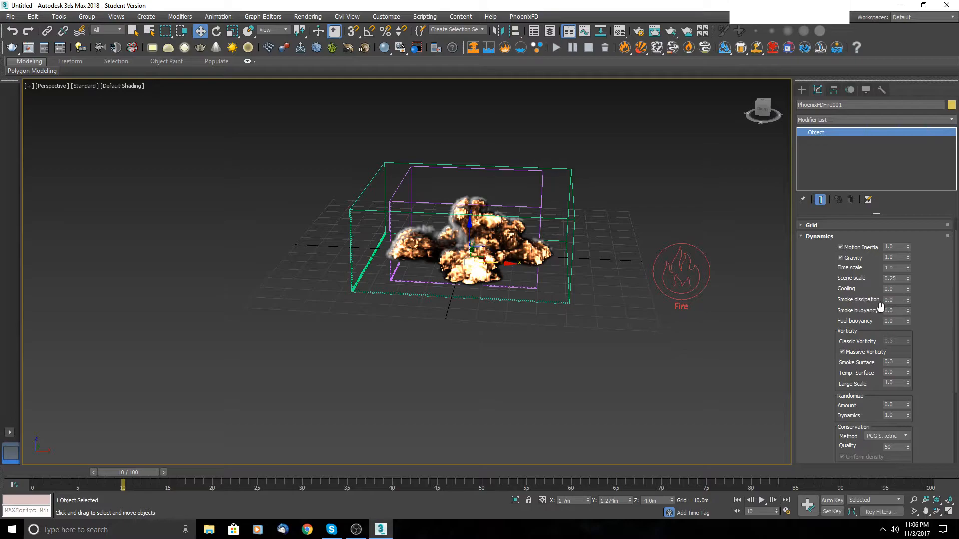
{"action": "mouse_move", "coordinate": [927, 342]}
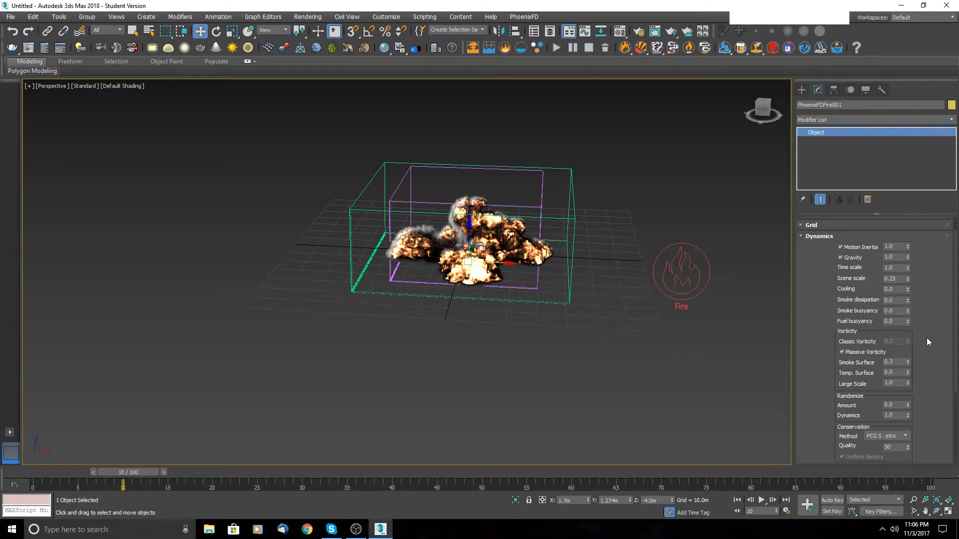
{"action": "scroll", "scroll_direction": "down", "scroll_amount": 3}
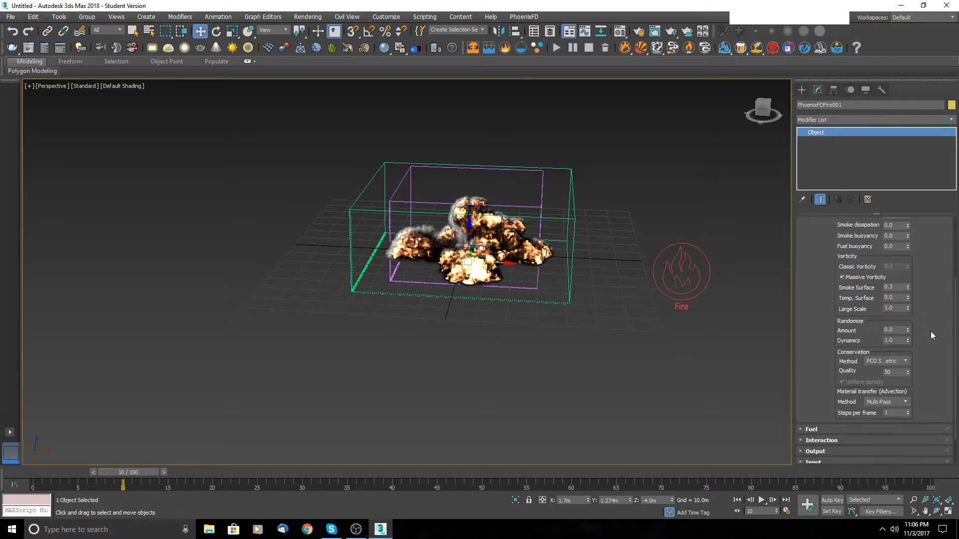
{"action": "mouse_move", "coordinate": [934, 319]}
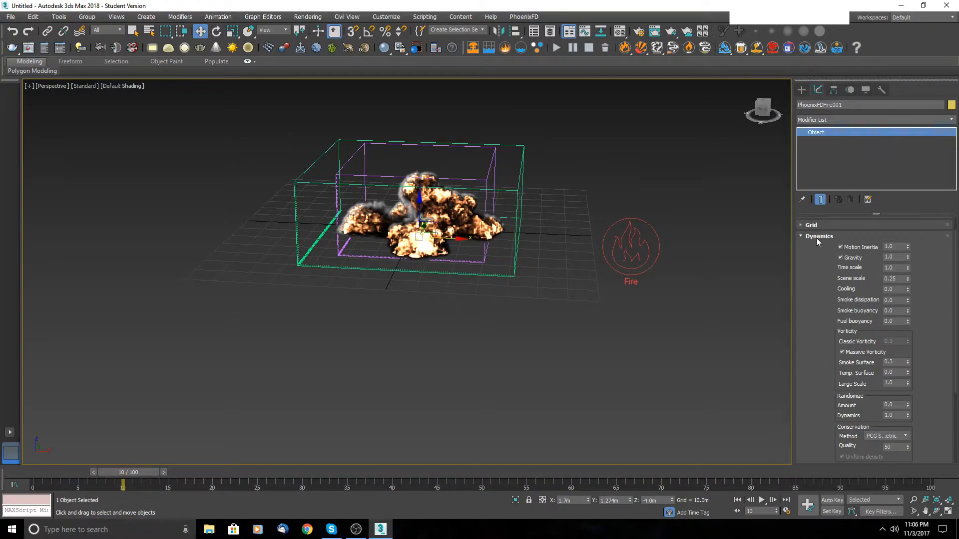
{"action": "mouse_move", "coordinate": [815, 244]}
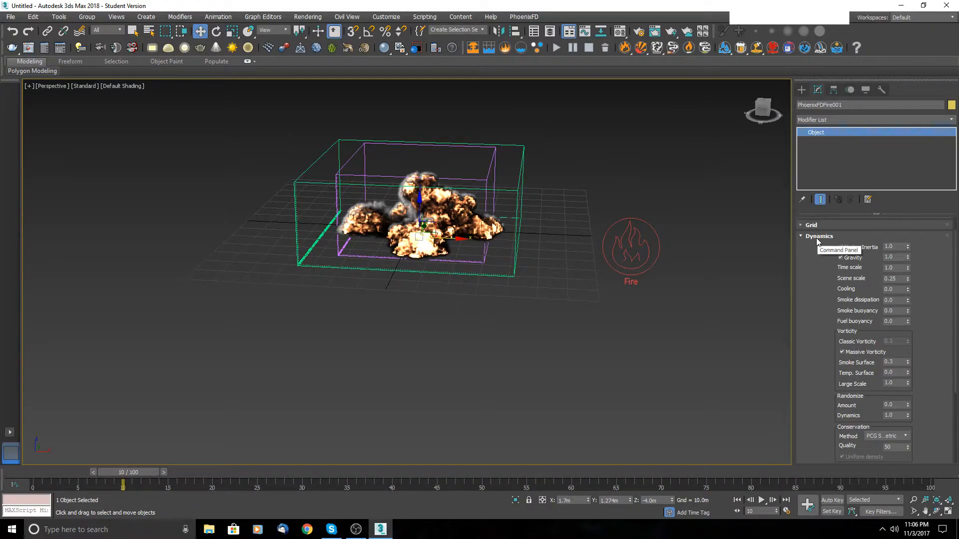
{"action": "mouse_move", "coordinate": [734, 253]}
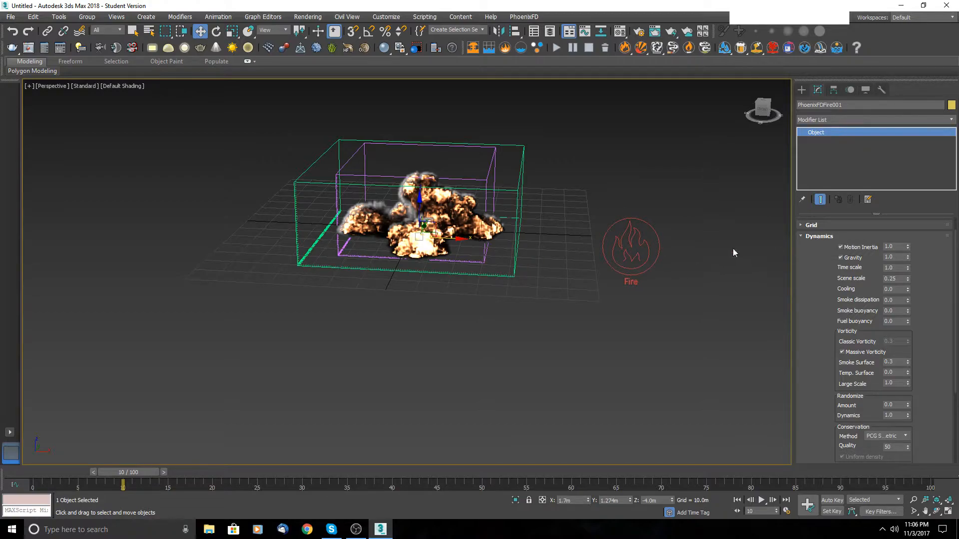
{"action": "scroll", "scroll_direction": "up", "scroll_amount": 3}
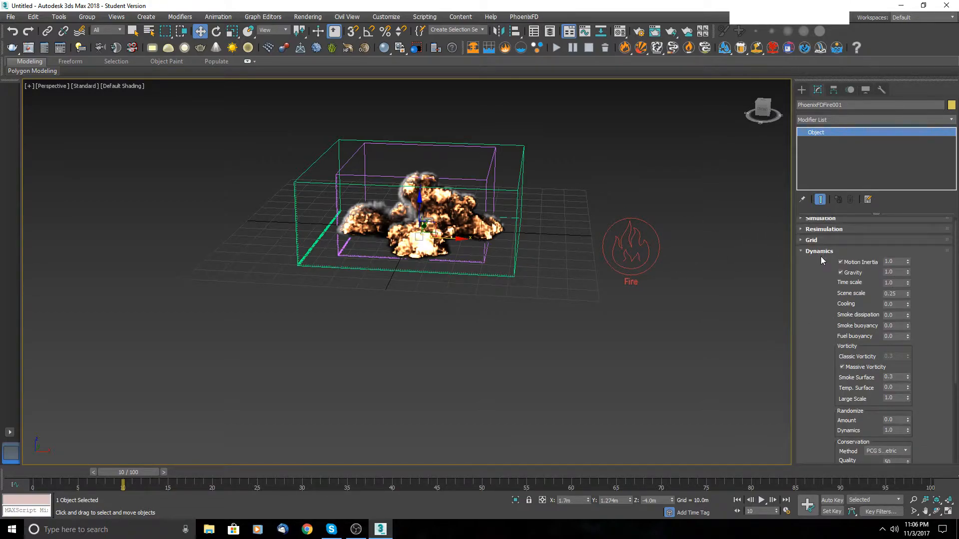
Step: Review the simulator's Cell Preview and GPU Preview viewport options
{"action": "left_click", "coordinate": [819, 250]}
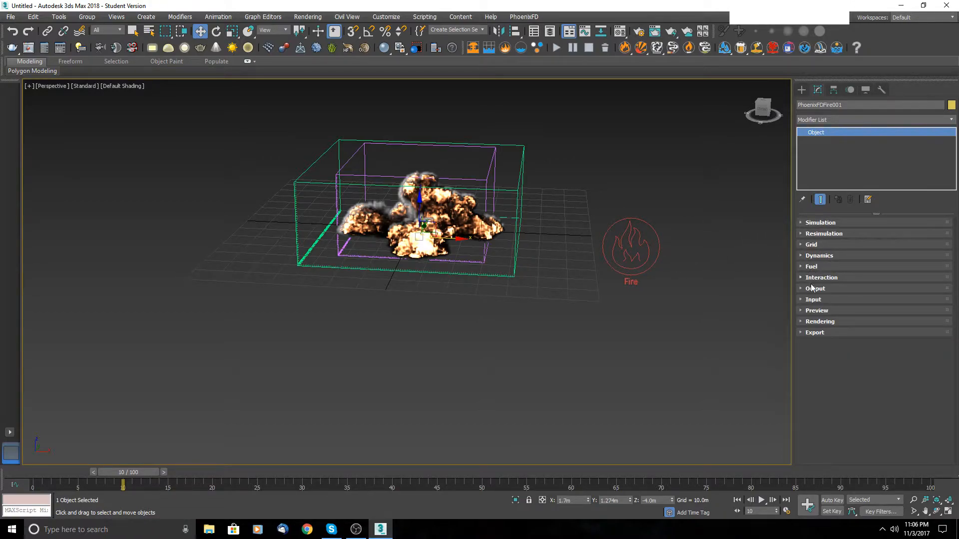
{"action": "left_click", "coordinate": [817, 310]}
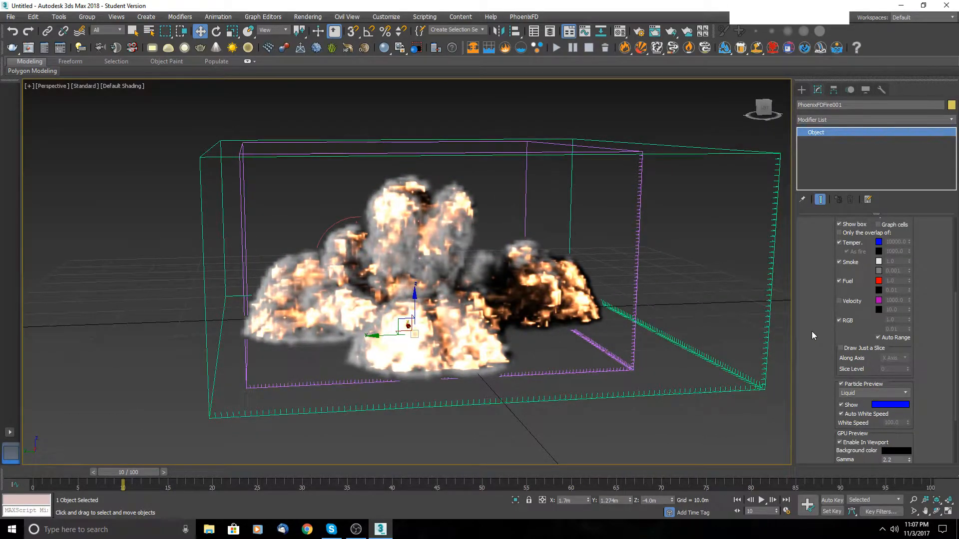
{"action": "scroll", "scroll_direction": "down", "scroll_amount": 3}
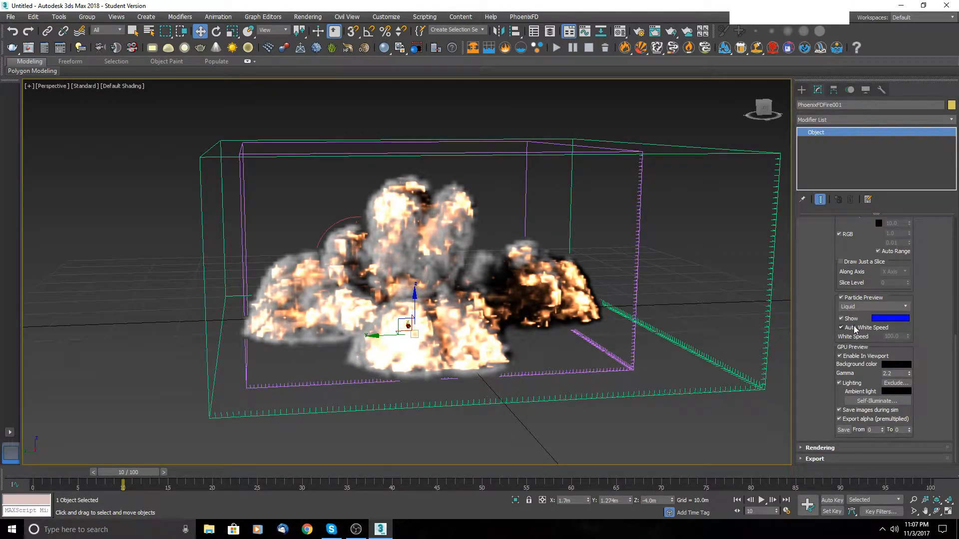
{"action": "left_click", "coordinate": [840, 356]}
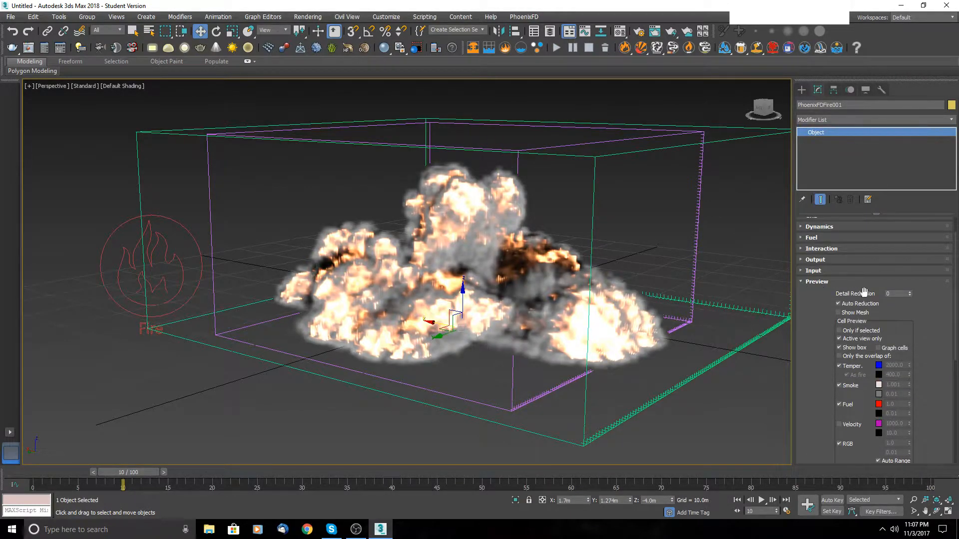
{"action": "scroll", "scroll_direction": "down", "scroll_amount": 3}
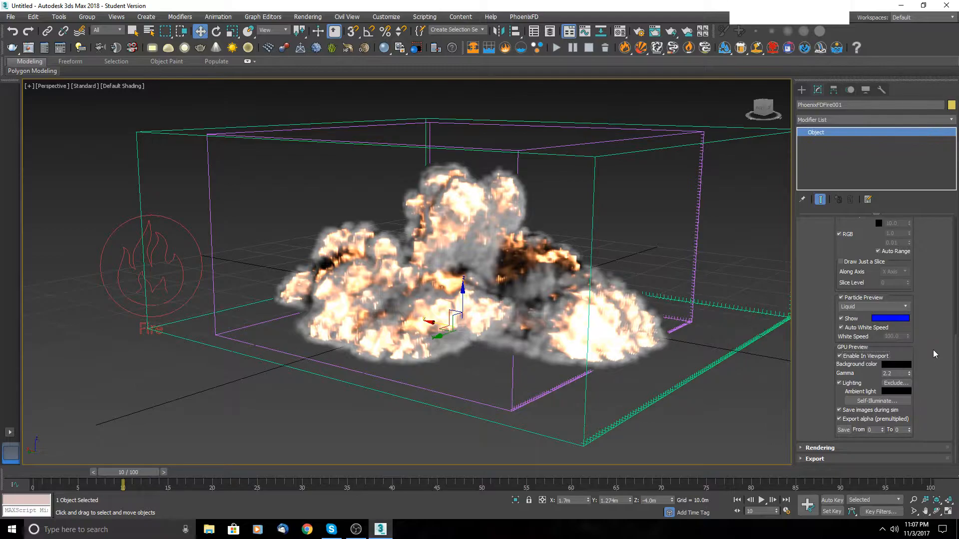
{"action": "mouse_move", "coordinate": [832, 363]}
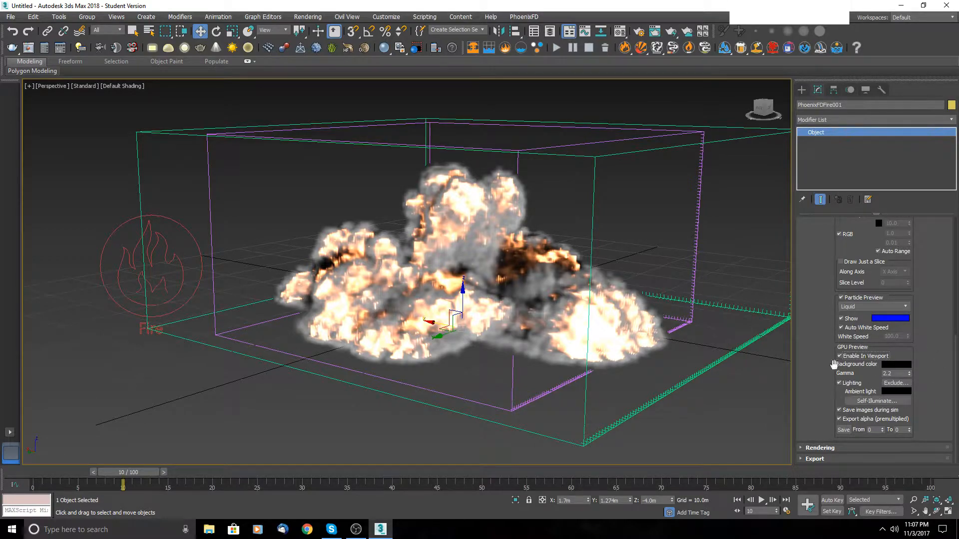
{"action": "scroll", "scroll_direction": "up", "scroll_amount": 3}
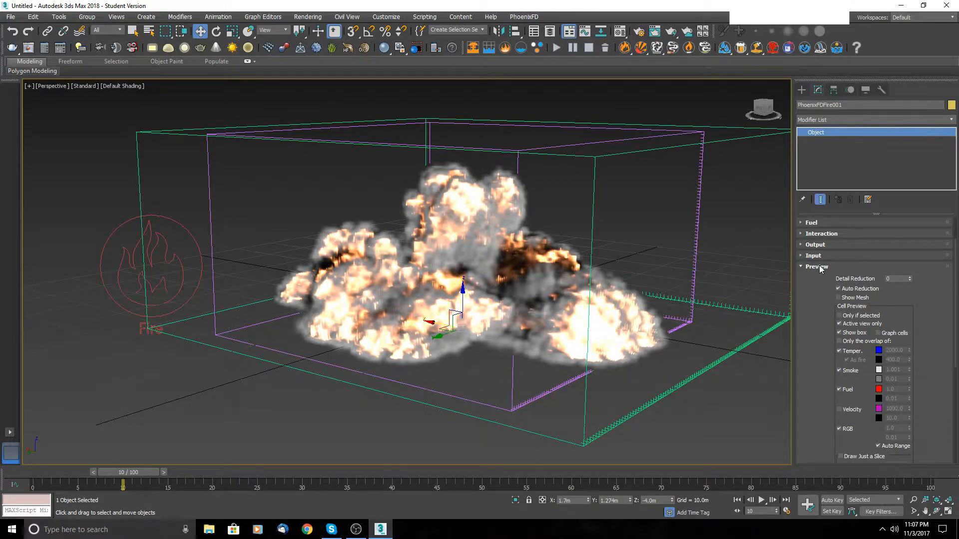
Step: Review the simulator's Rendering settings and collapse all rollouts to headings
{"action": "left_click", "coordinate": [817, 266]}
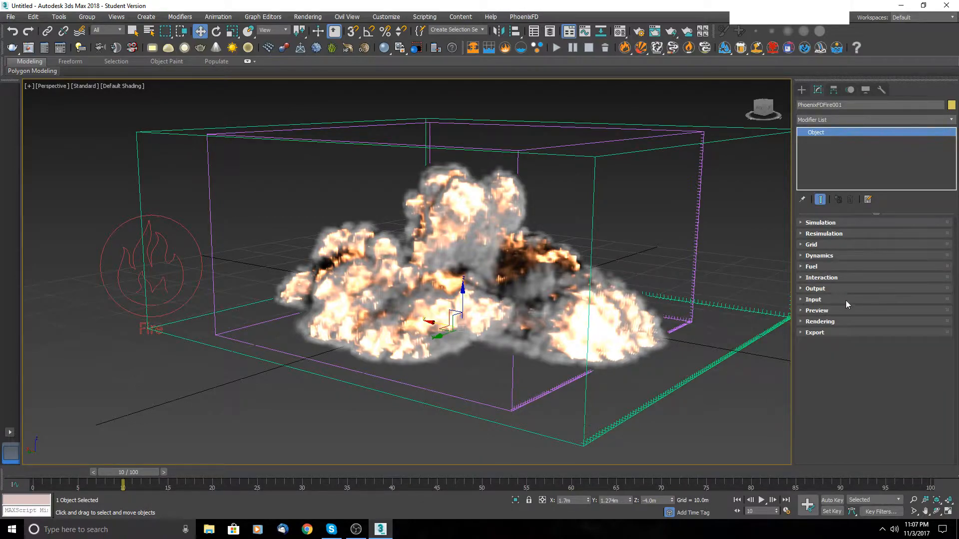
{"action": "mouse_move", "coordinate": [822, 327]}
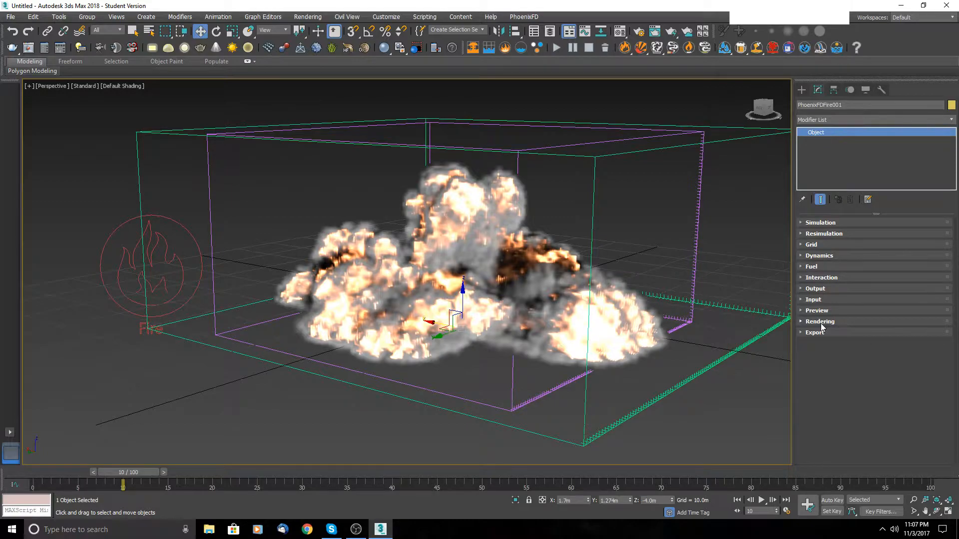
{"action": "left_click", "coordinate": [820, 321]}
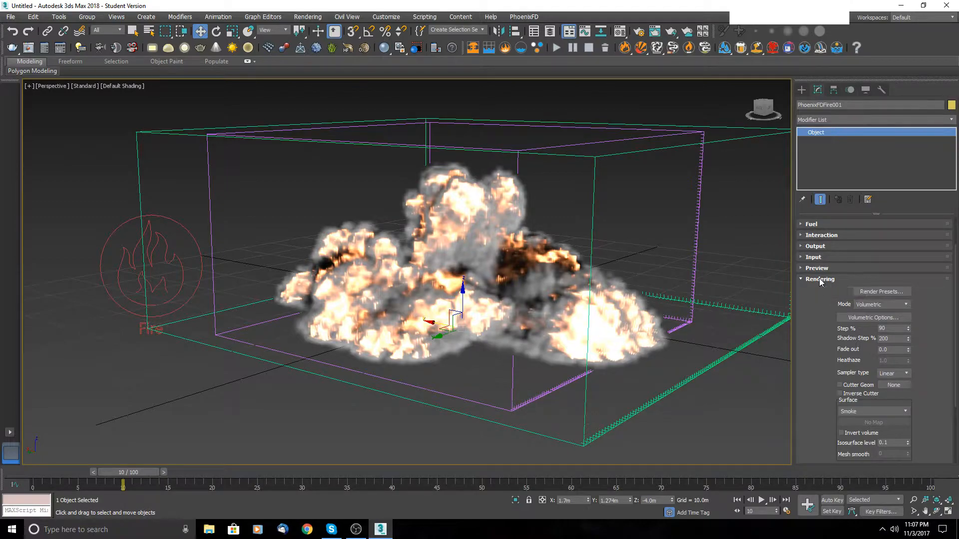
{"action": "left_click", "coordinate": [819, 279]}
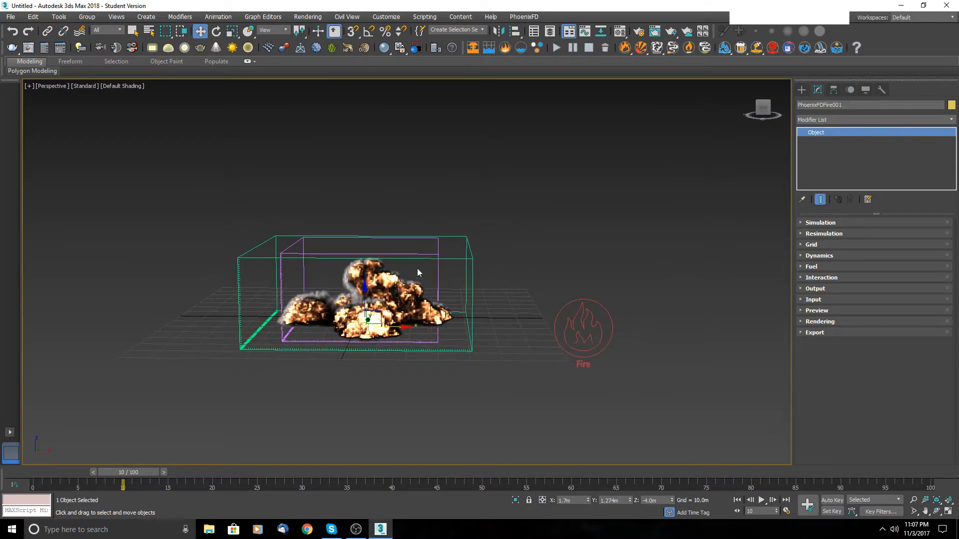
Step: Select PHXSource001 and confirm Sphere001 emits temperature and smoke, toggling Smoke off and on
{"action": "left_click", "coordinate": [582, 330]}
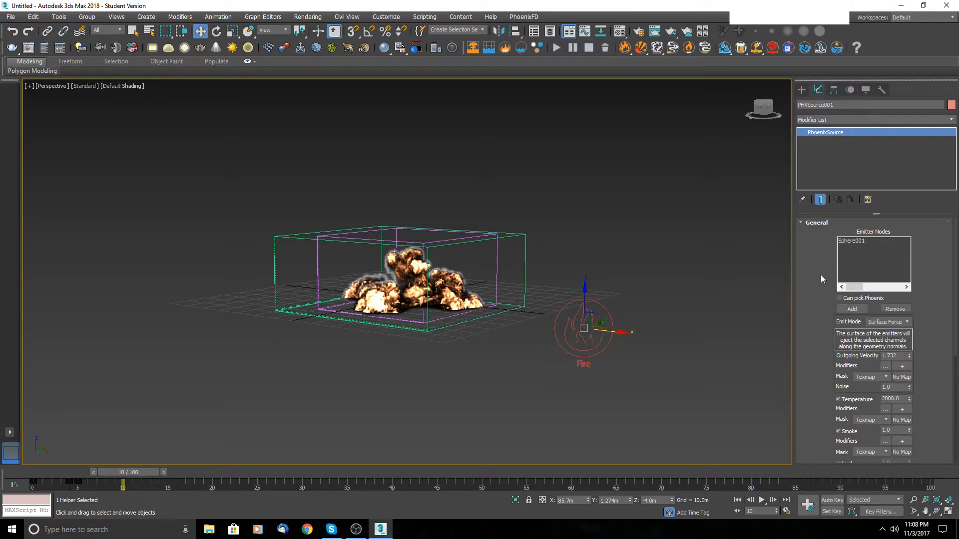
{"action": "mouse_move", "coordinate": [847, 309]}
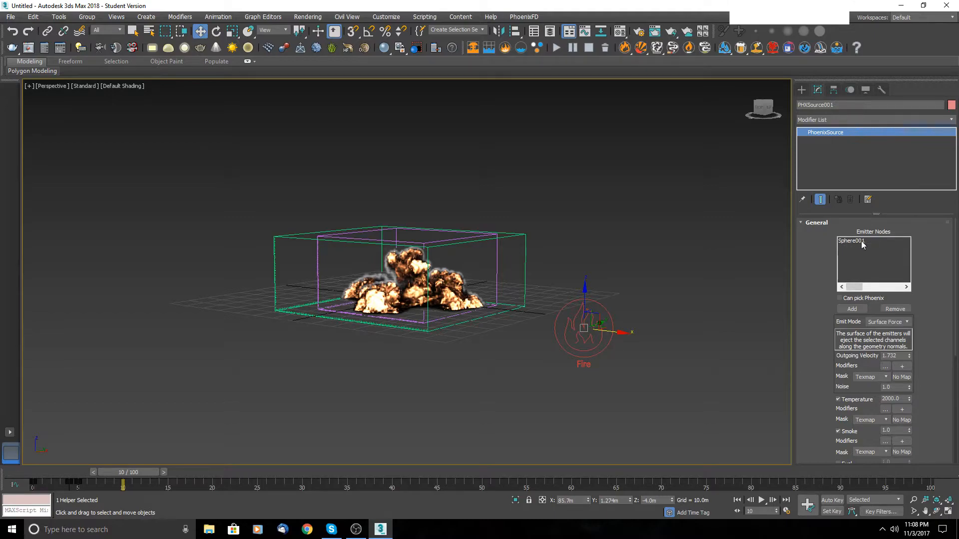
{"action": "mouse_move", "coordinate": [871, 247]}
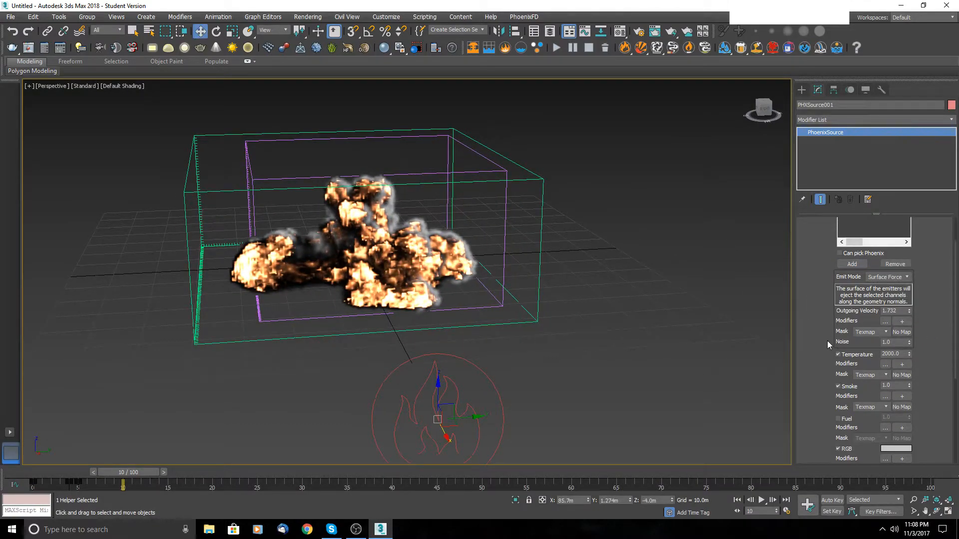
{"action": "scroll", "scroll_direction": "down", "scroll_amount": 3}
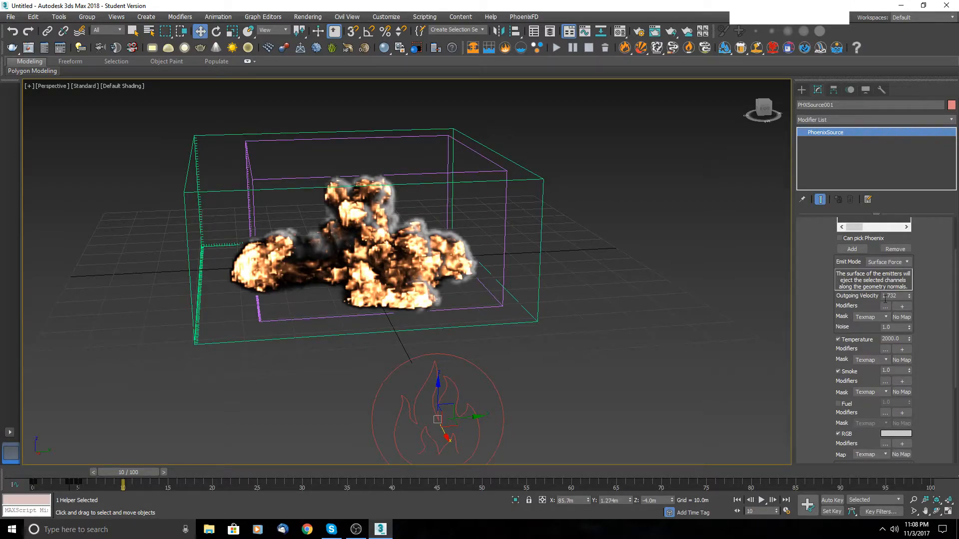
{"action": "scroll", "scroll_direction": "down", "scroll_amount": 3}
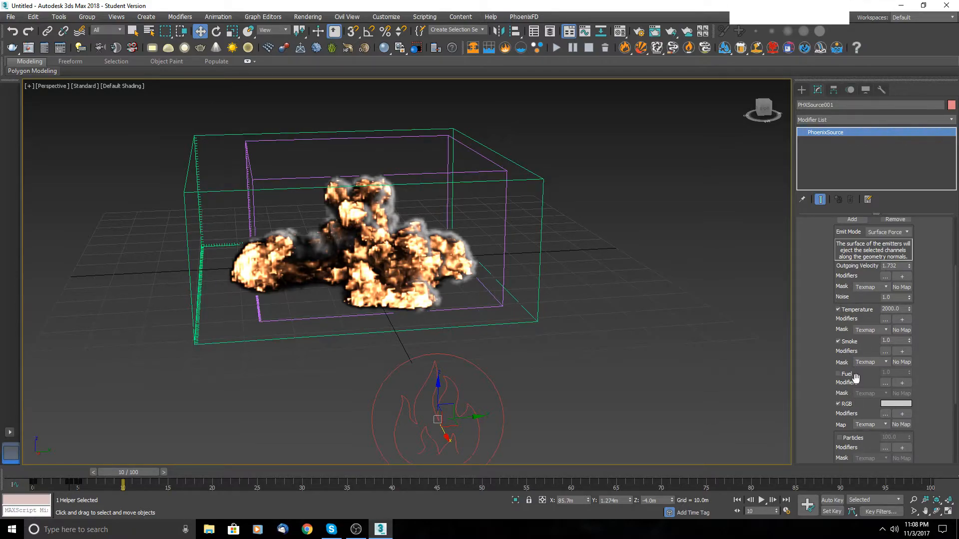
{"action": "left_click", "coordinate": [838, 342]}
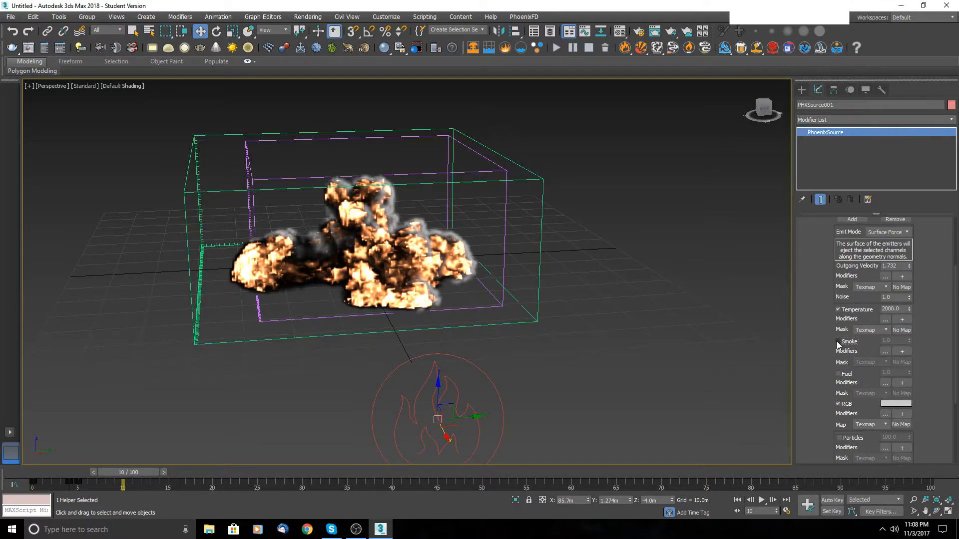
{"action": "left_click", "coordinate": [838, 341]}
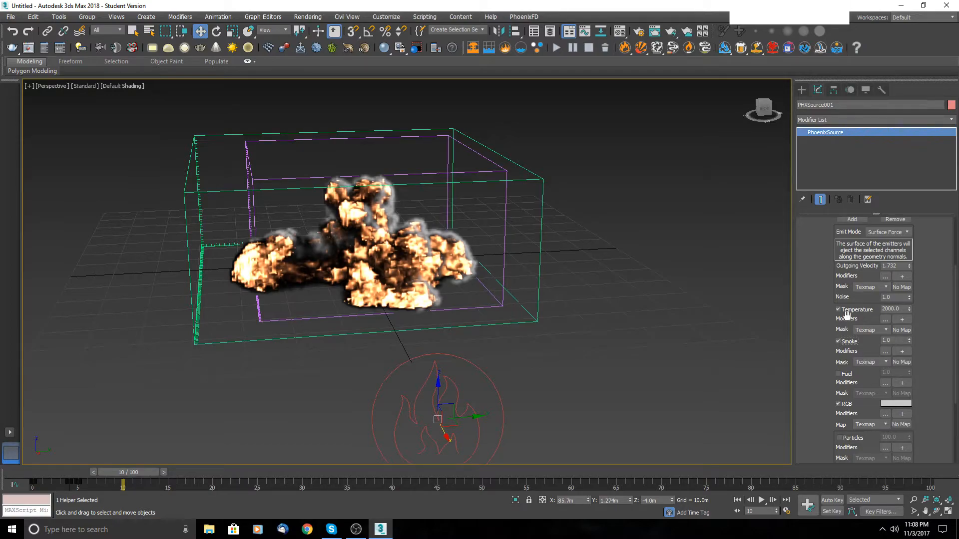
{"action": "mouse_move", "coordinate": [889, 328]}
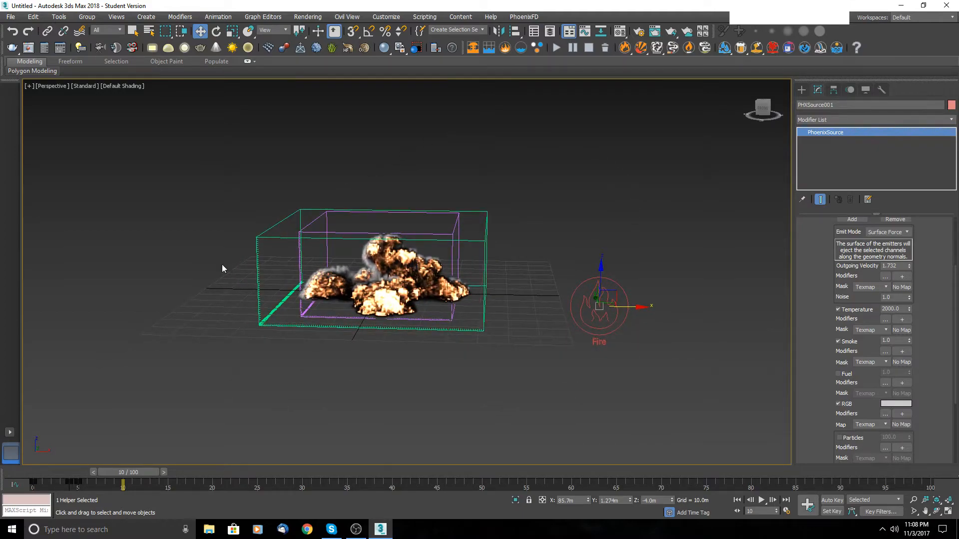
{"action": "mouse_move", "coordinate": [605, 113]}
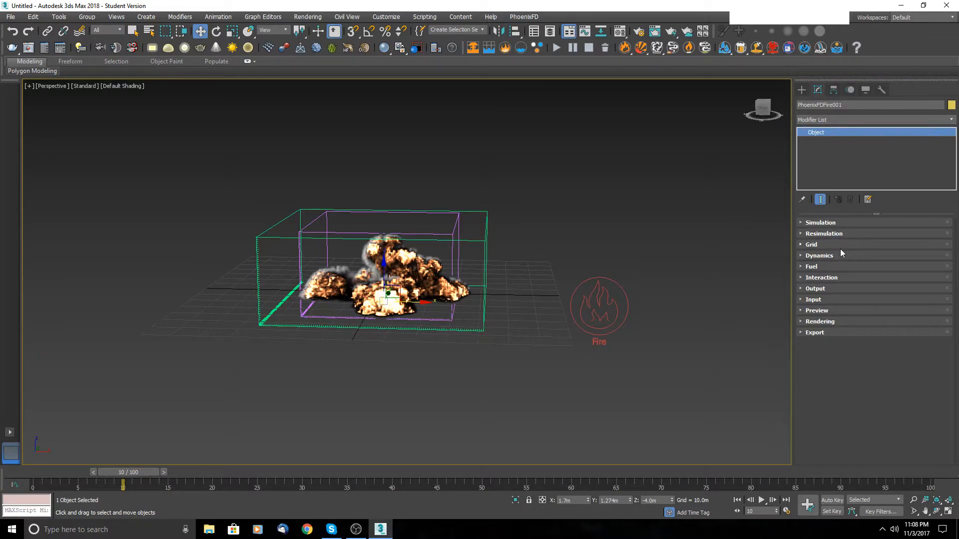
{"action": "mouse_move", "coordinate": [501, 262]}
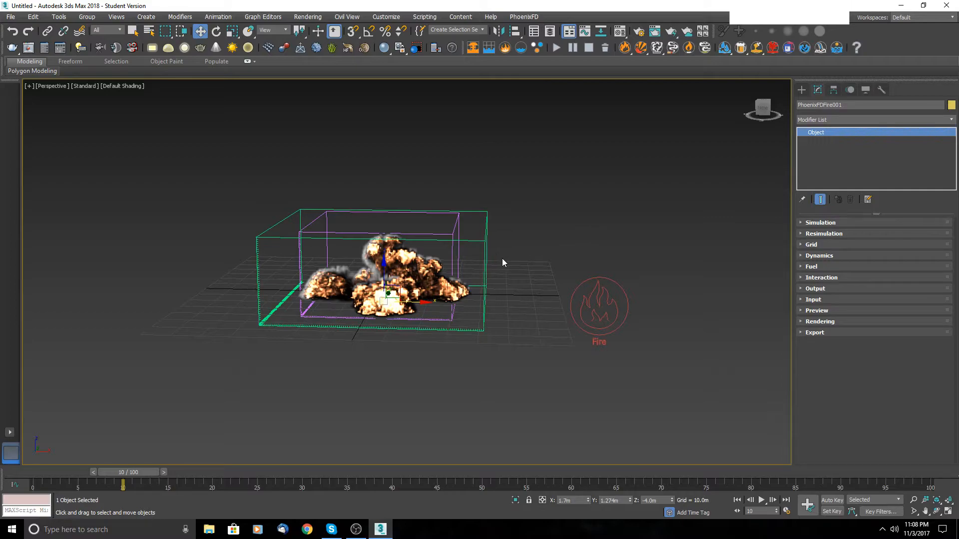
{"action": "mouse_move", "coordinate": [392, 316]}
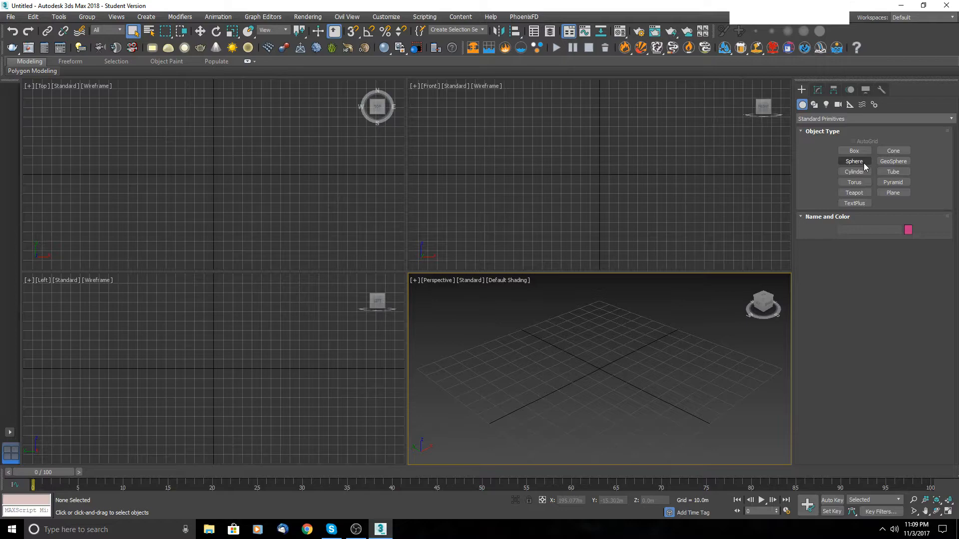
Step: Drag a fire/smoke simulator grid around Sphere001 and reselect the sphere
{"action": "left_click", "coordinate": [854, 161]}
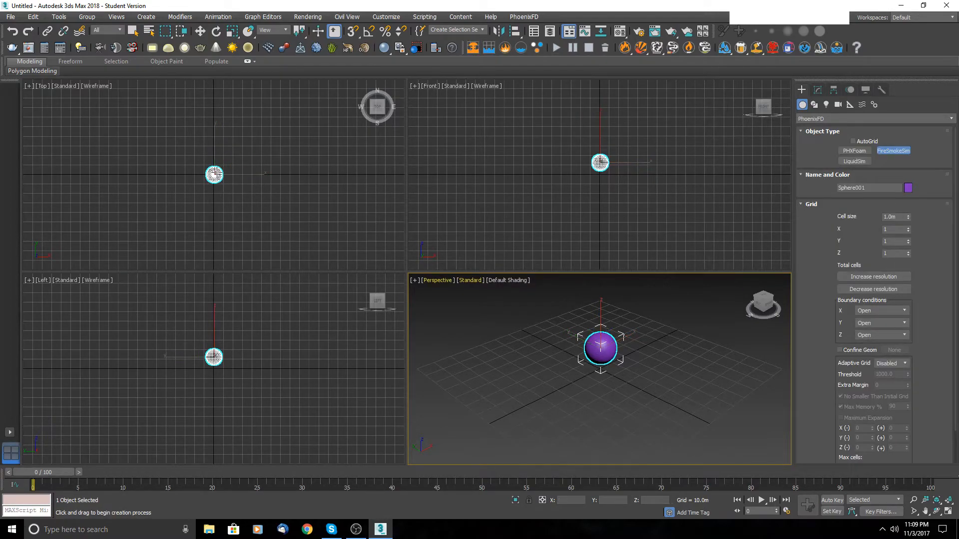
{"action": "mouse_move", "coordinate": [193, 153]}
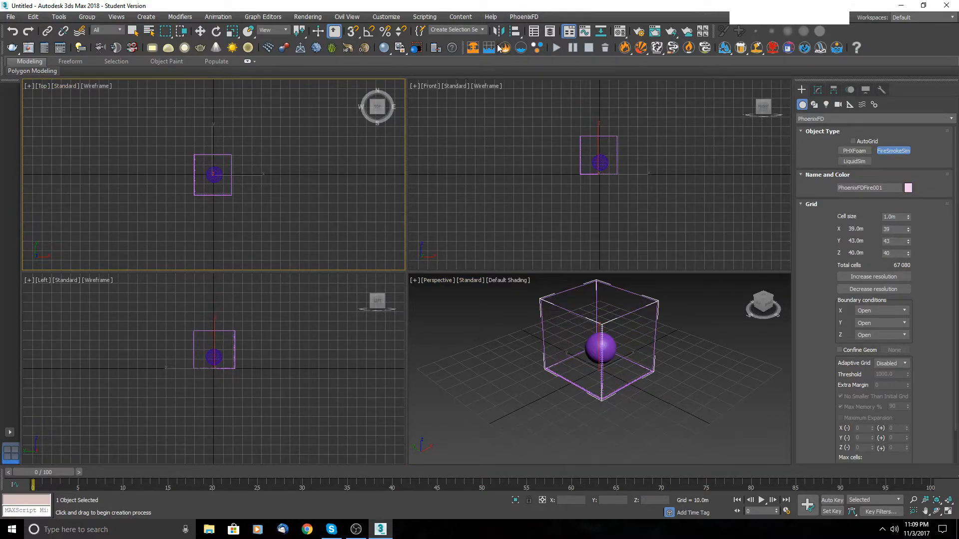
{"action": "mouse_move", "coordinate": [472, 48]}
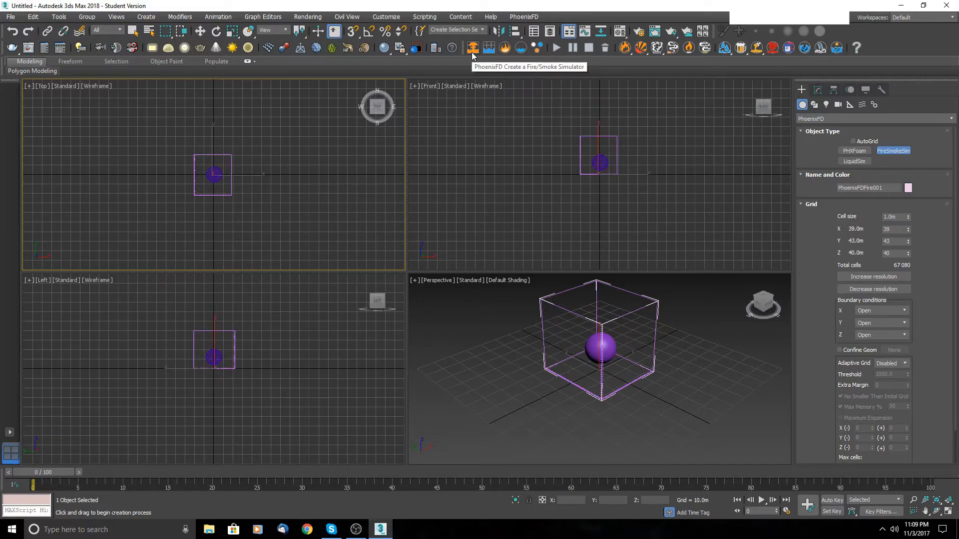
{"action": "mouse_move", "coordinate": [489, 48]}
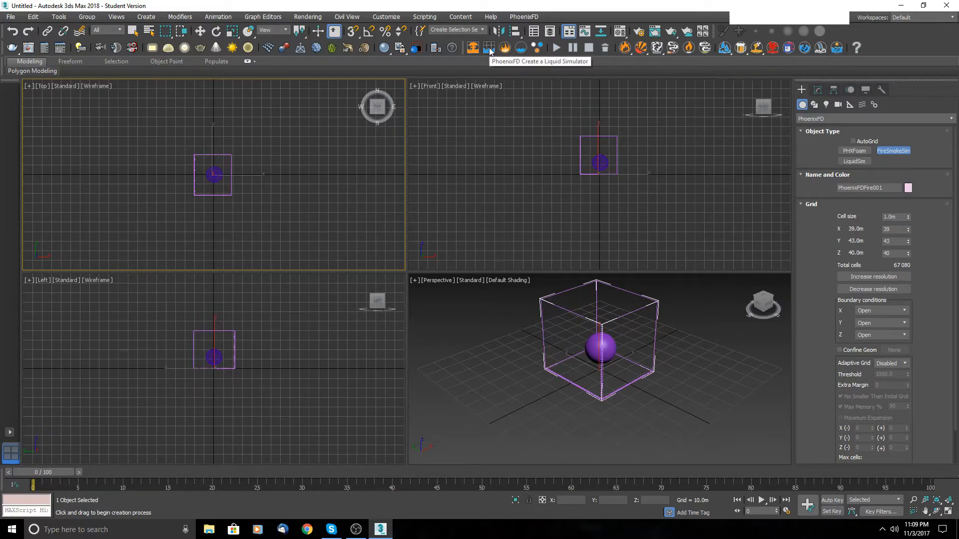
{"action": "mouse_move", "coordinate": [475, 48]}
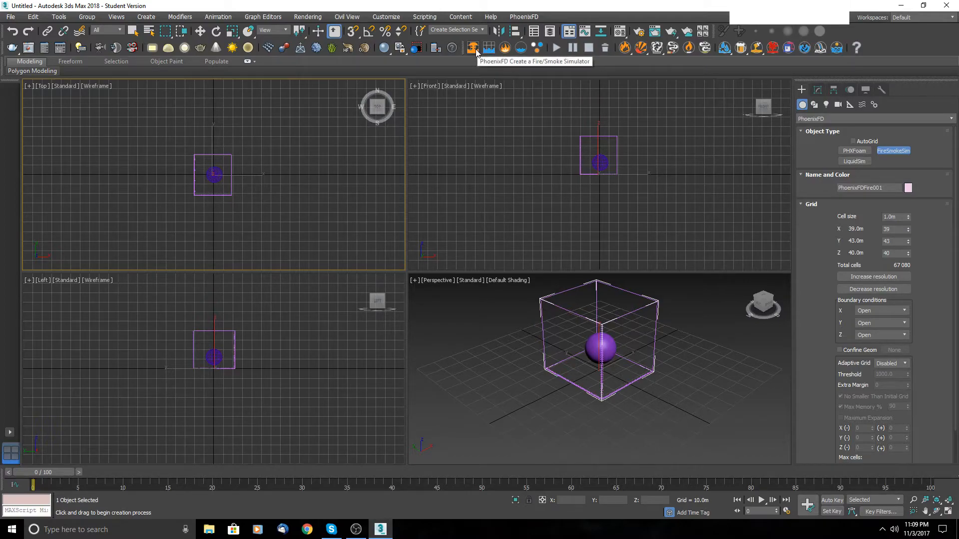
{"action": "left_click_drag", "start_coordinate": [254, 141], "coordinate": [297, 184]}
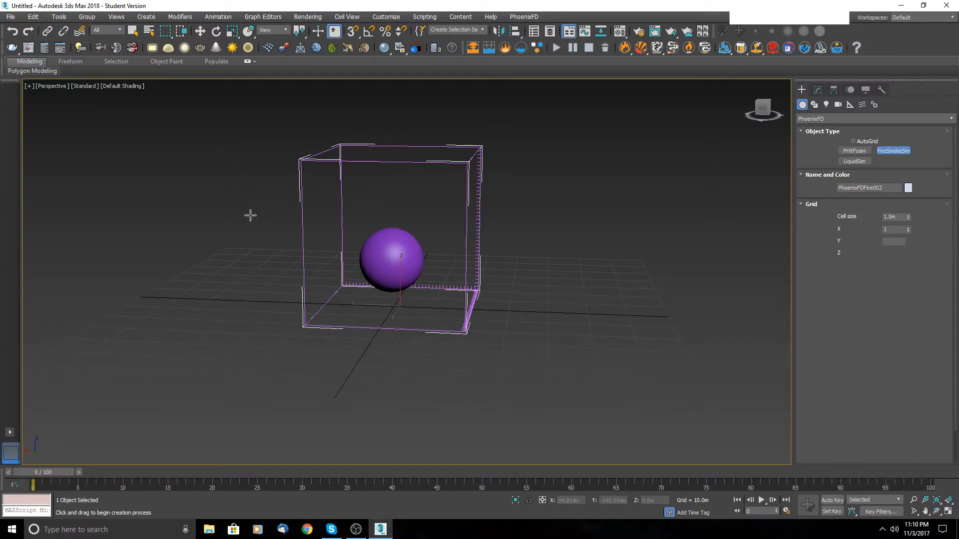
{"action": "left_click", "coordinate": [391, 269]}
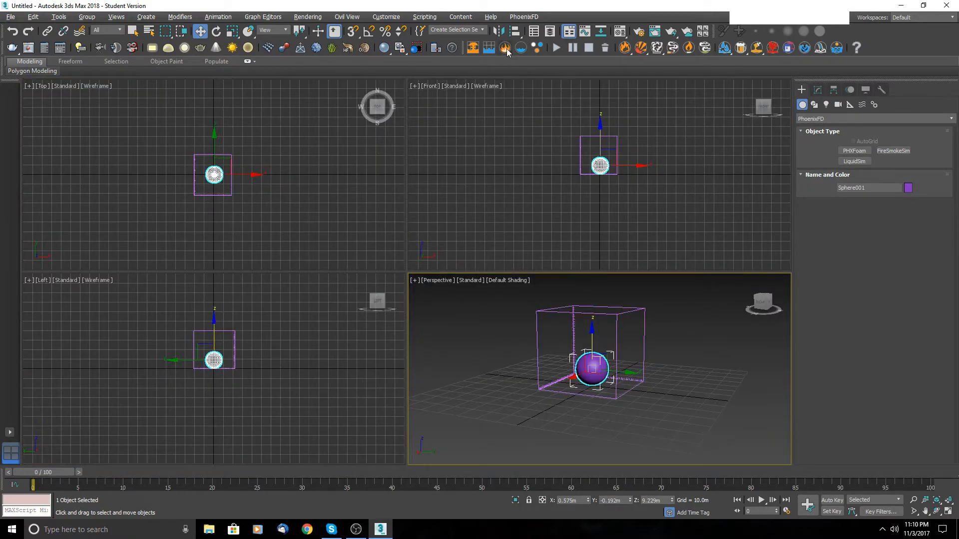
{"action": "mouse_move", "coordinate": [504, 48]}
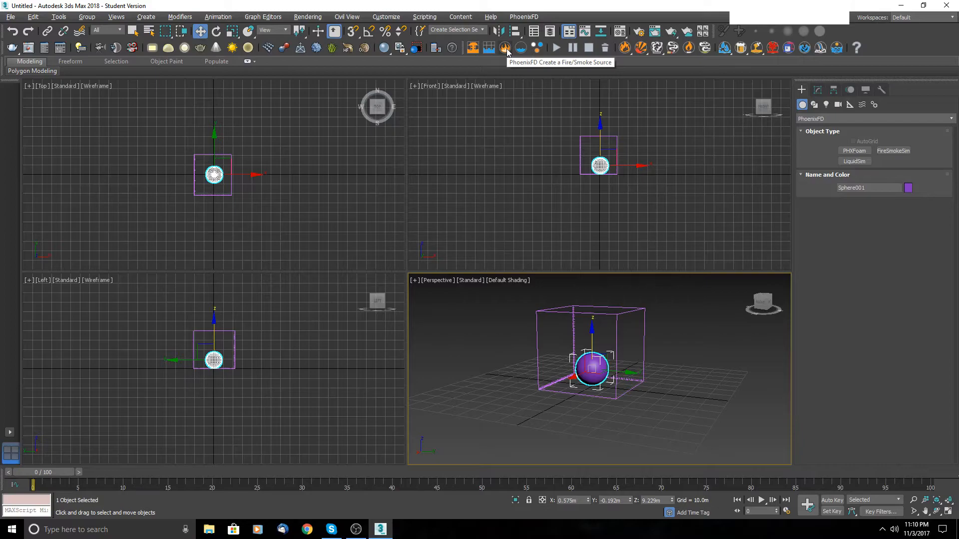
{"action": "mouse_move", "coordinate": [519, 47]}
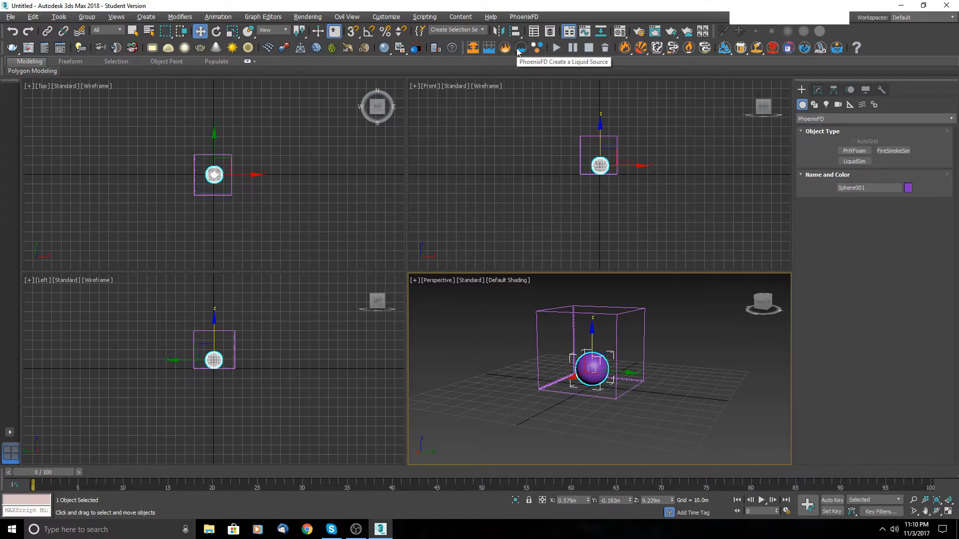
{"action": "mouse_move", "coordinate": [472, 48]}
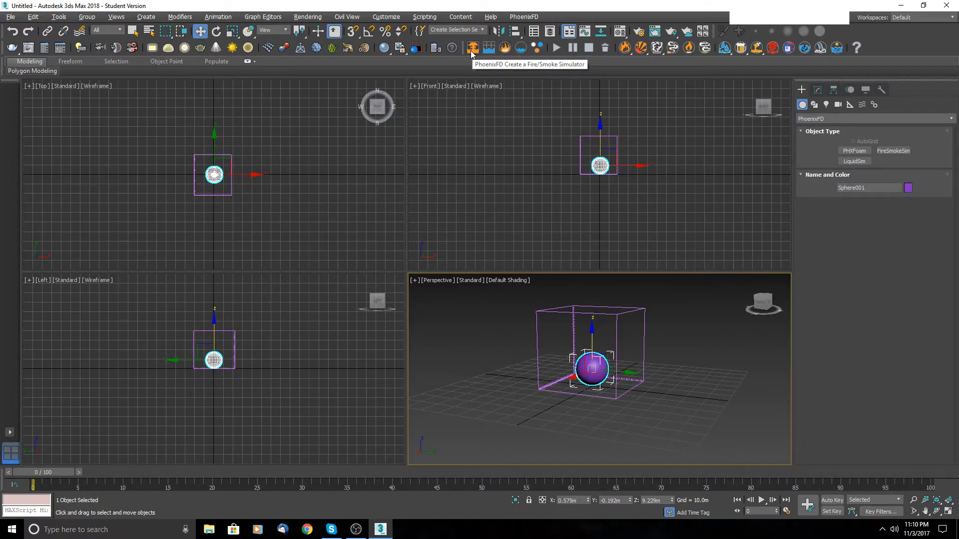
{"action": "mouse_move", "coordinate": [472, 51]}
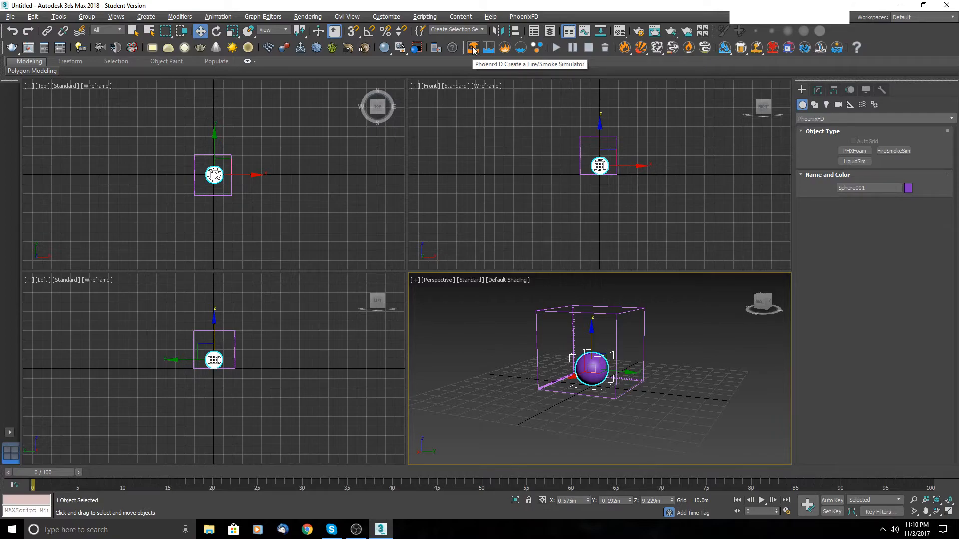
{"action": "mouse_move", "coordinate": [506, 49]}
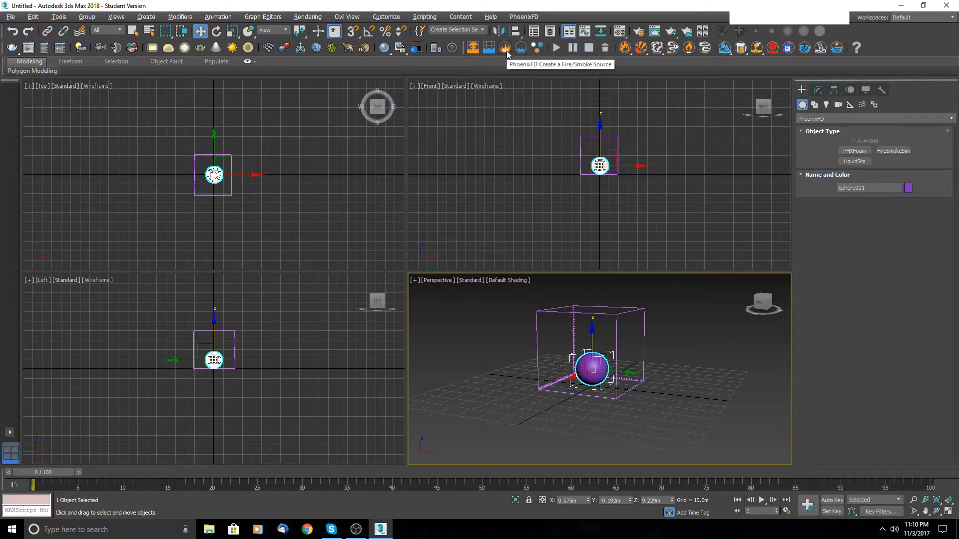
{"action": "mouse_move", "coordinate": [401, 132]}
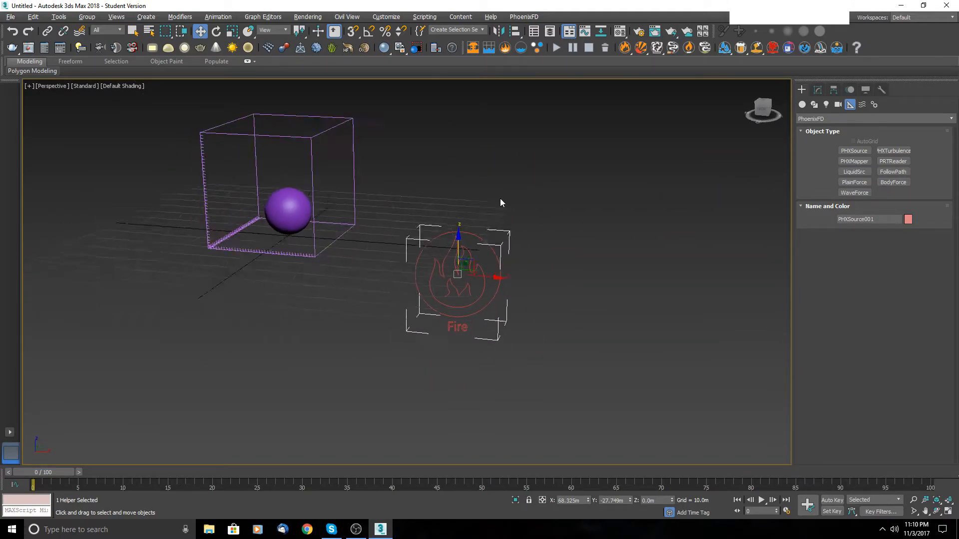
Step: Add Sphere001 as the emitter node of the PHXSource001 fire source
{"action": "left_click", "coordinate": [817, 89]}
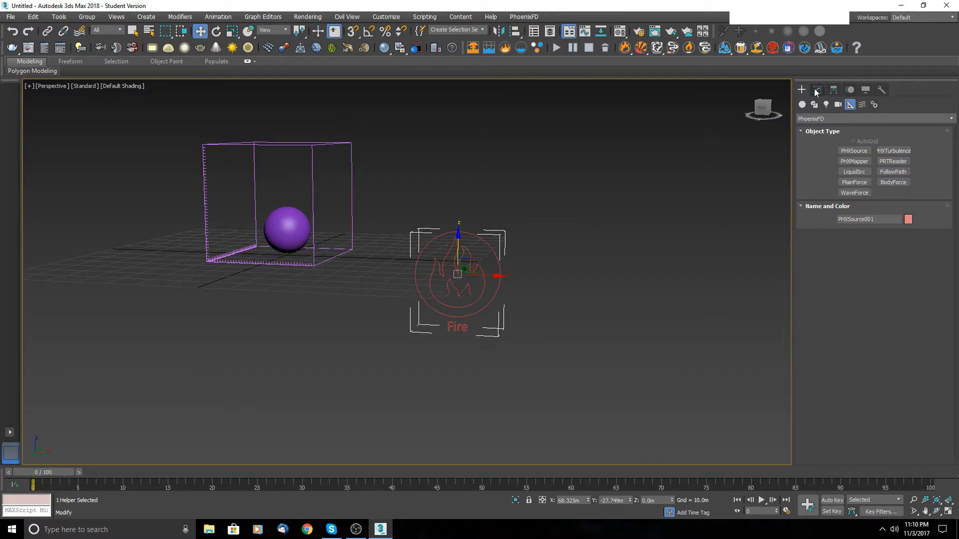
{"action": "left_click", "coordinate": [818, 89]}
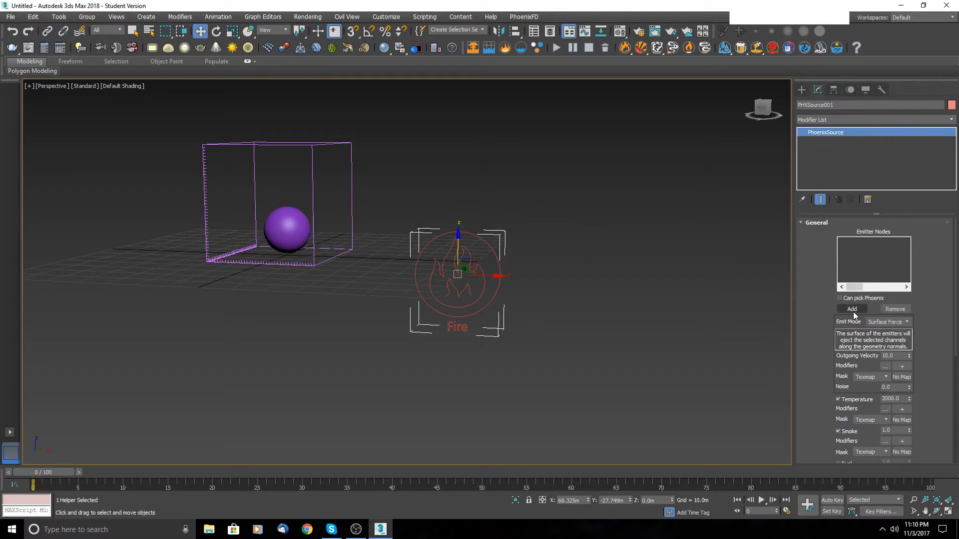
{"action": "left_click", "coordinate": [851, 308]}
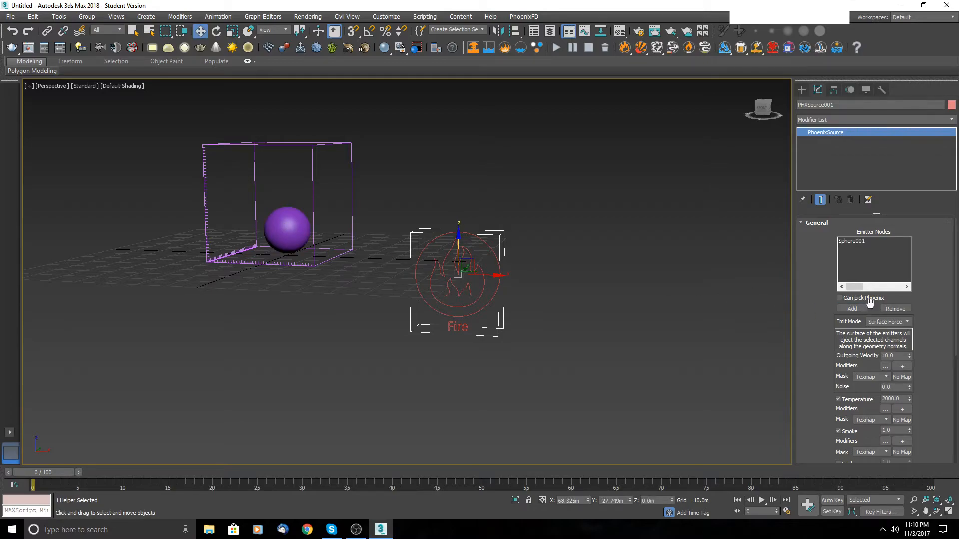
{"action": "scroll", "scroll_direction": "down", "scroll_amount": 3}
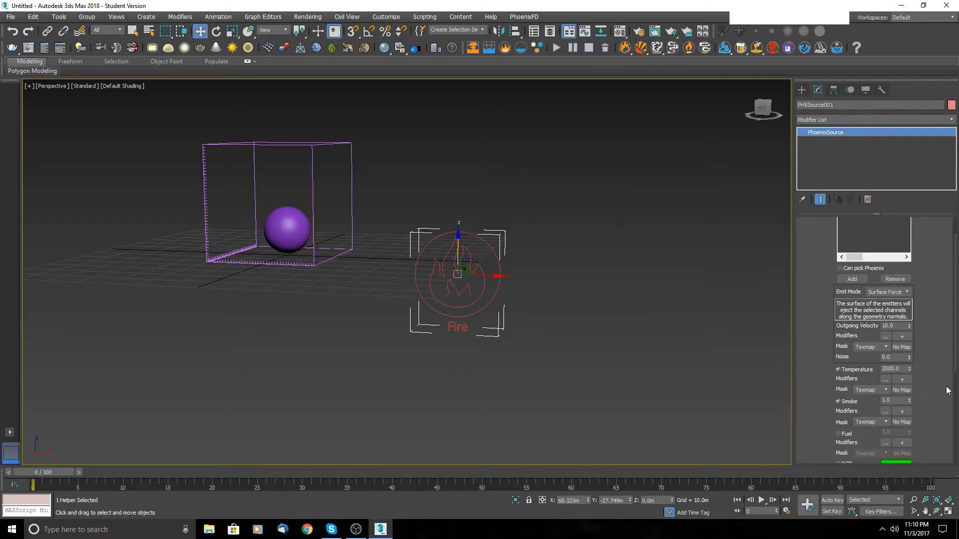
{"action": "scroll", "scroll_direction": "down", "scroll_amount": 3}
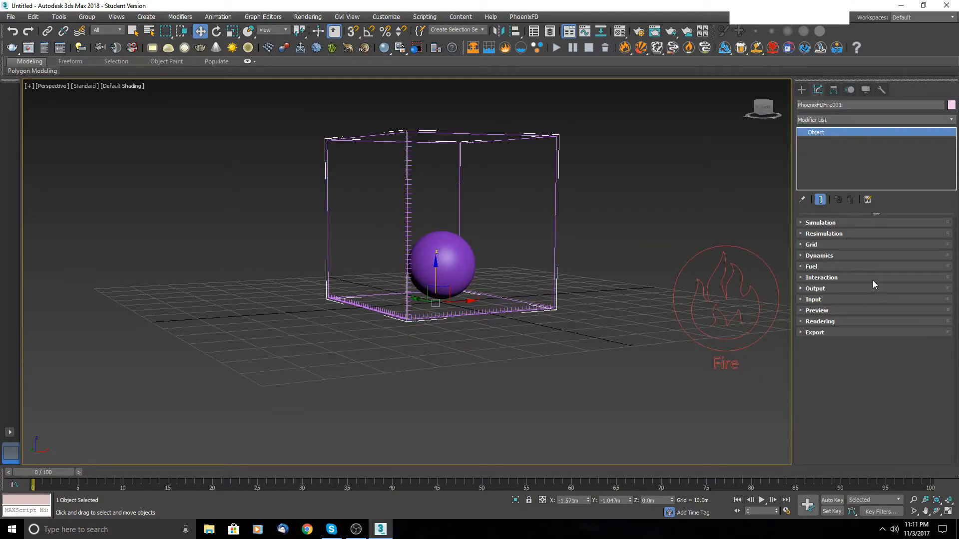
{"action": "mouse_move", "coordinate": [553, 47]}
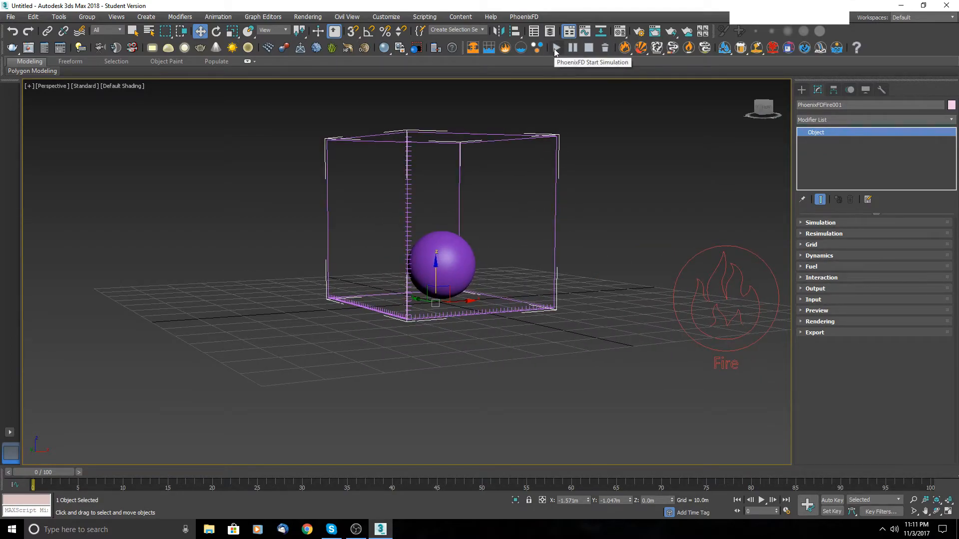
Step: Run the PhoenixFD simulation and enable GPU Preview in the viewport to show the fireball
{"action": "left_click", "coordinate": [556, 48]}
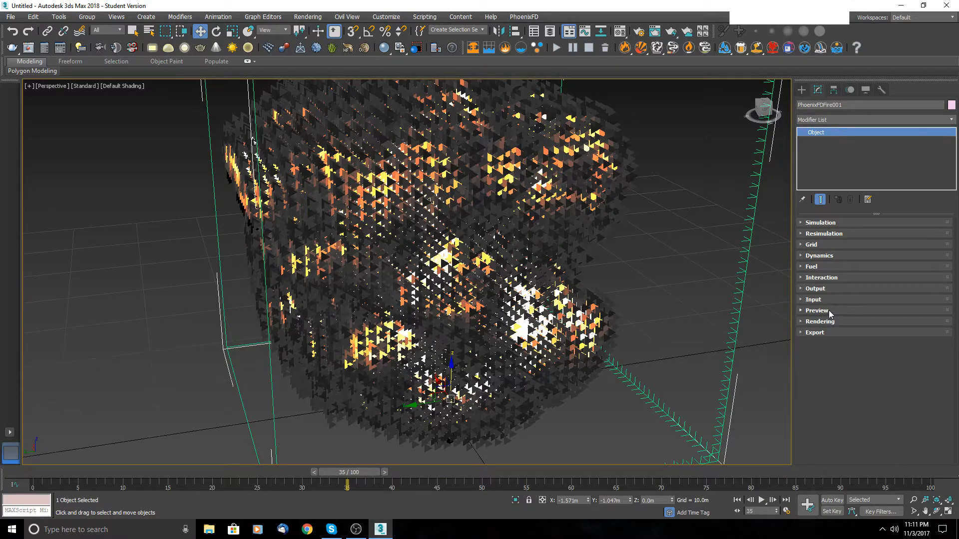
{"action": "left_click", "coordinate": [816, 309]}
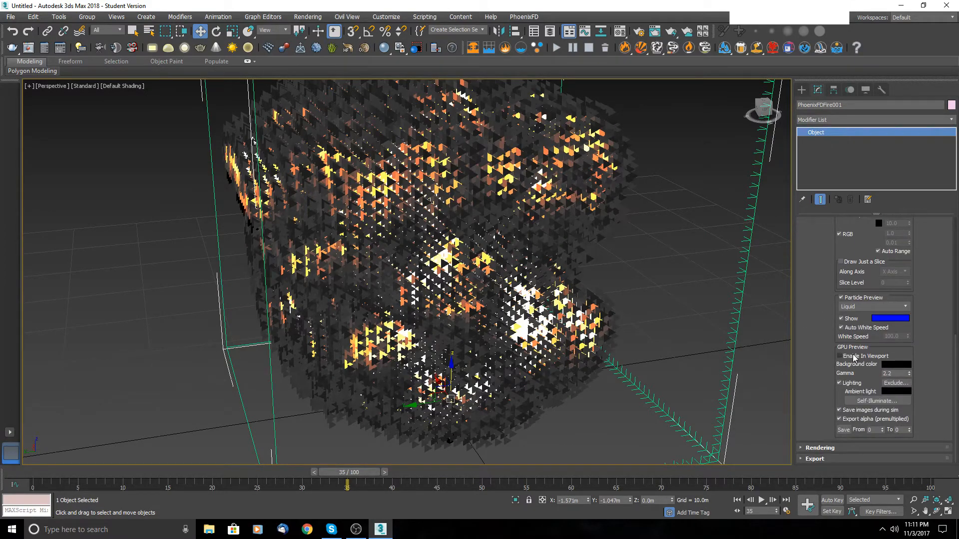
{"action": "left_click", "coordinate": [840, 356]}
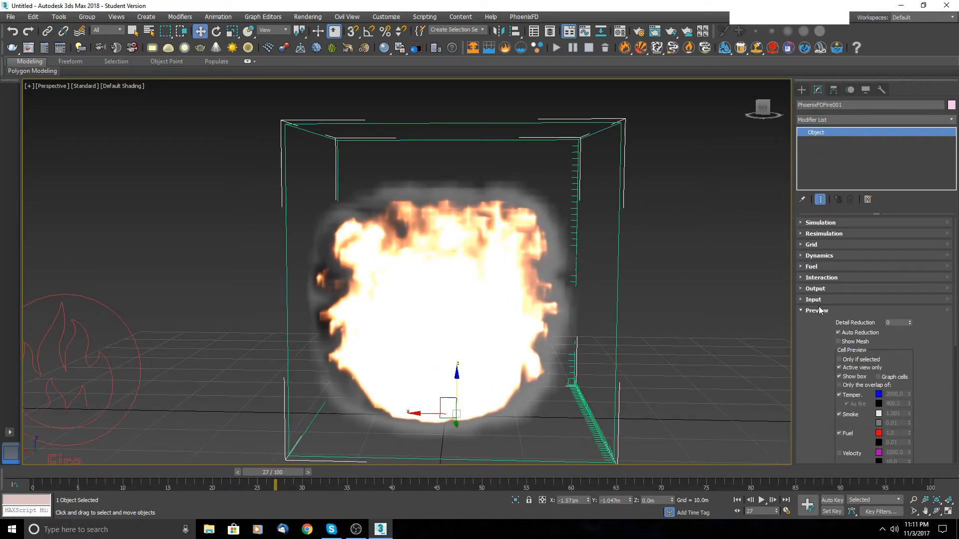
Step: Show PhoenixFDFire001's Grid settings: 0.328 m cell size, 119×131×122 cells
{"action": "left_click", "coordinate": [816, 310]}
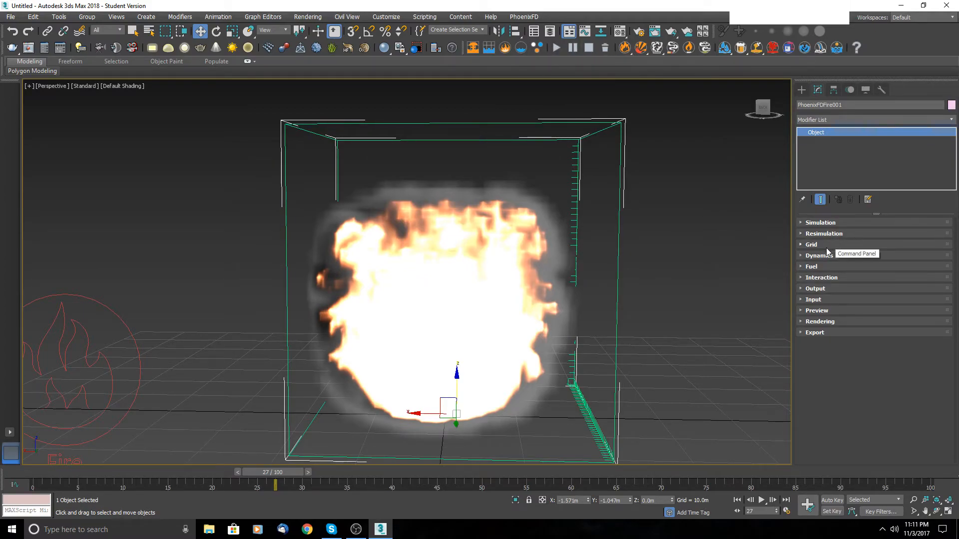
{"action": "left_click", "coordinate": [811, 244]}
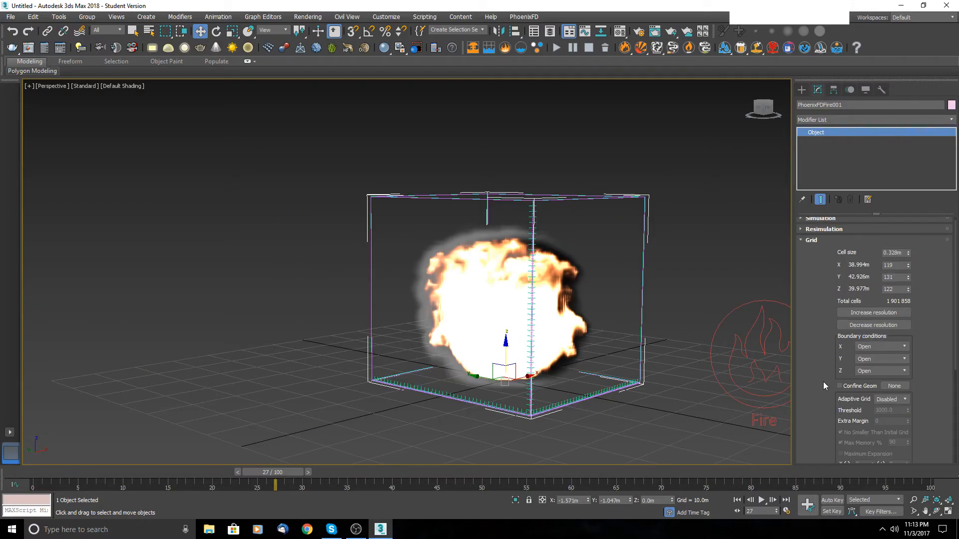
{"action": "mouse_move", "coordinate": [772, 357]}
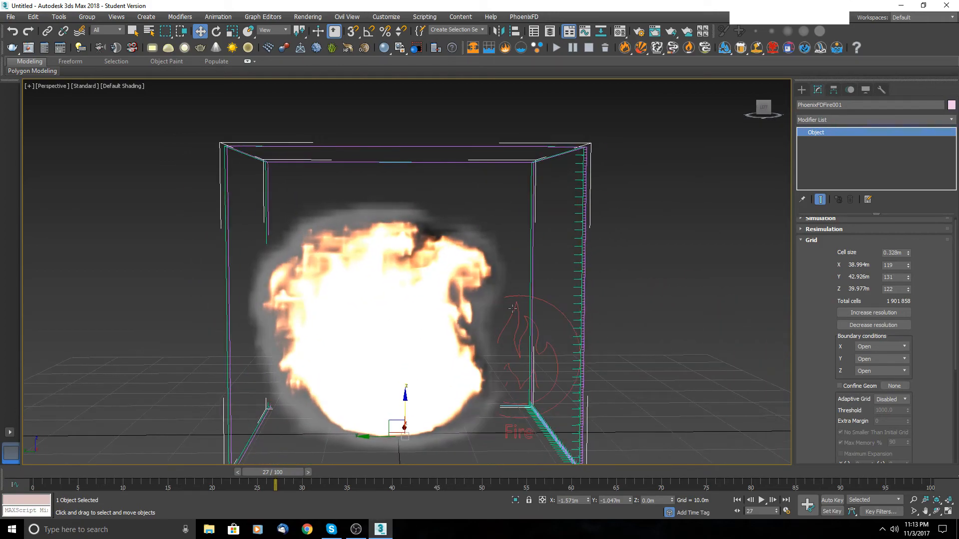
{"action": "scroll", "scroll_direction": "down", "scroll_amount": 3}
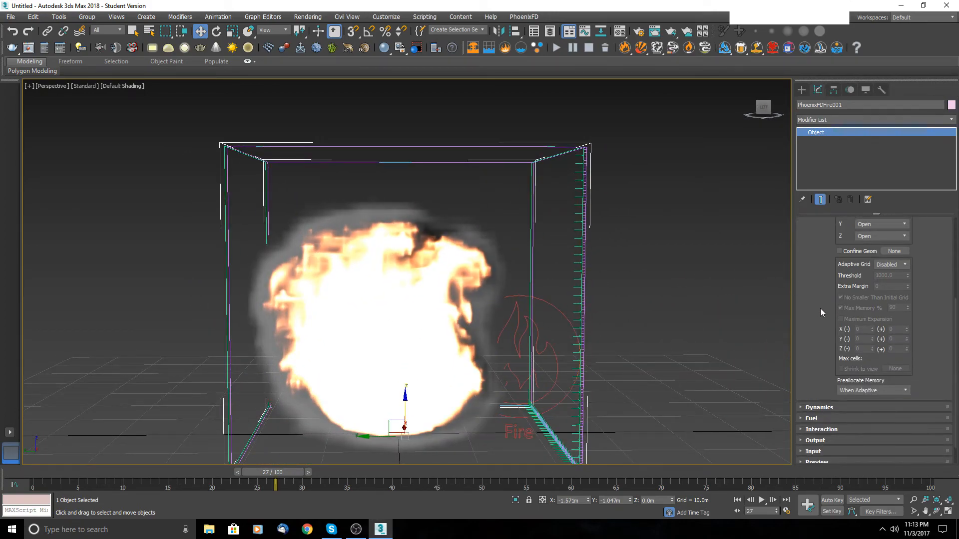
{"action": "scroll", "scroll_direction": "up", "scroll_amount": 3}
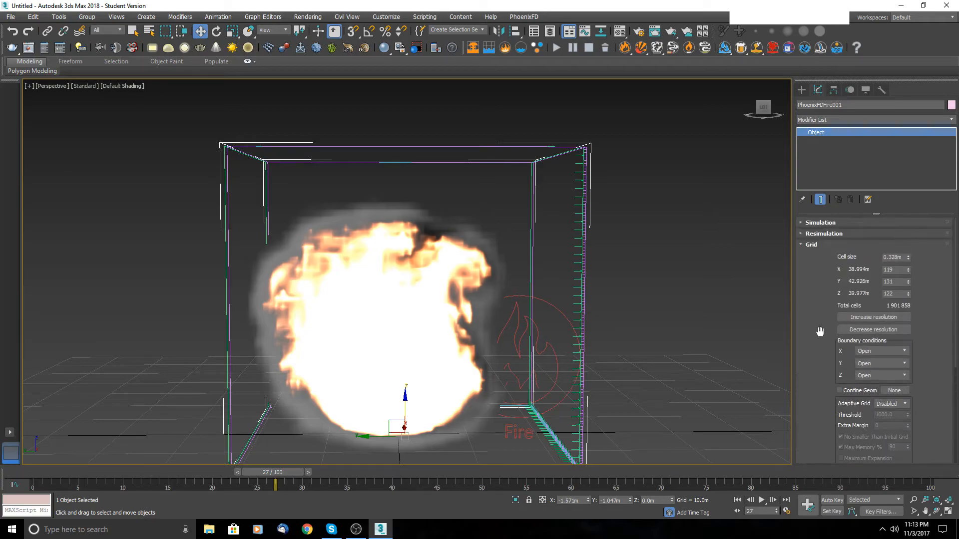
Step: Set the Dynamics material transfer Steps per frame value to 4
{"action": "left_click", "coordinate": [810, 244]}
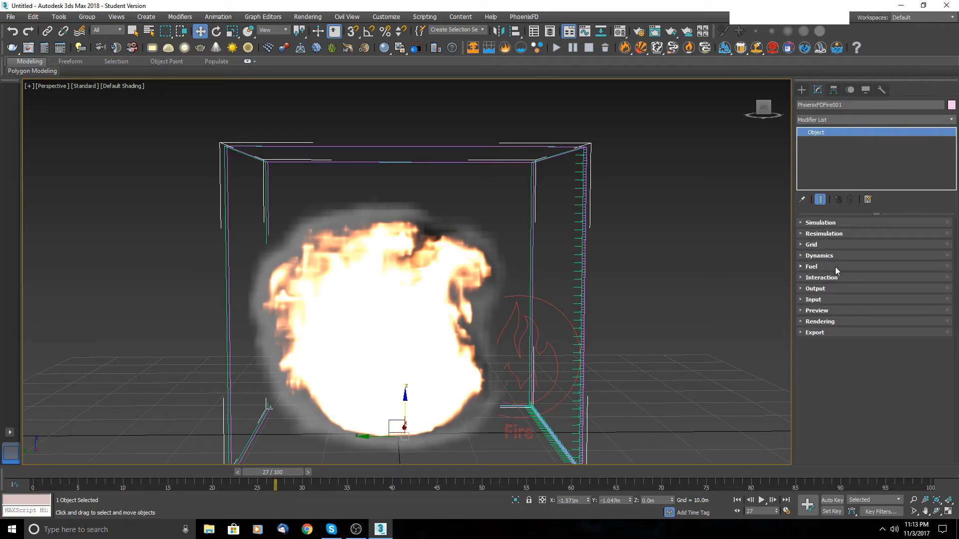
{"action": "mouse_move", "coordinate": [829, 280]}
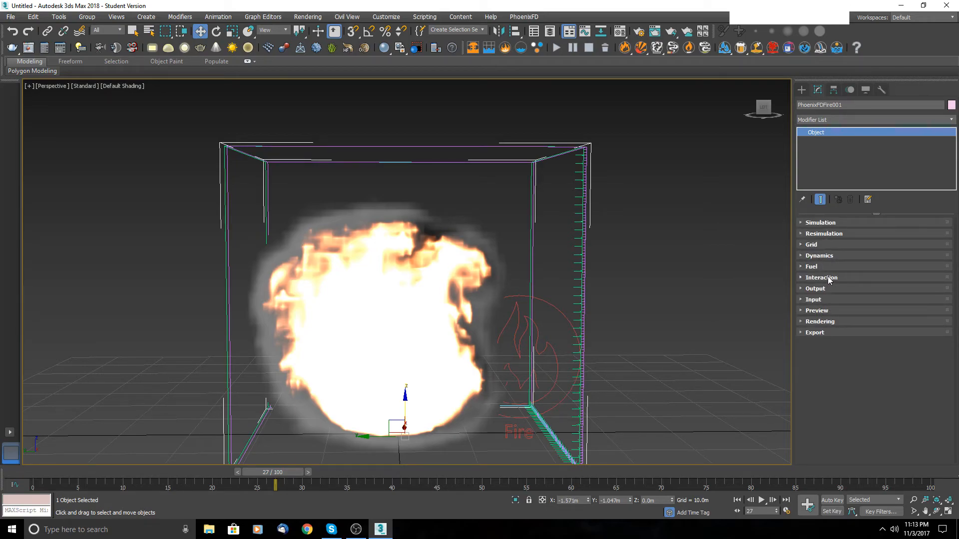
{"action": "left_click", "coordinate": [819, 256]}
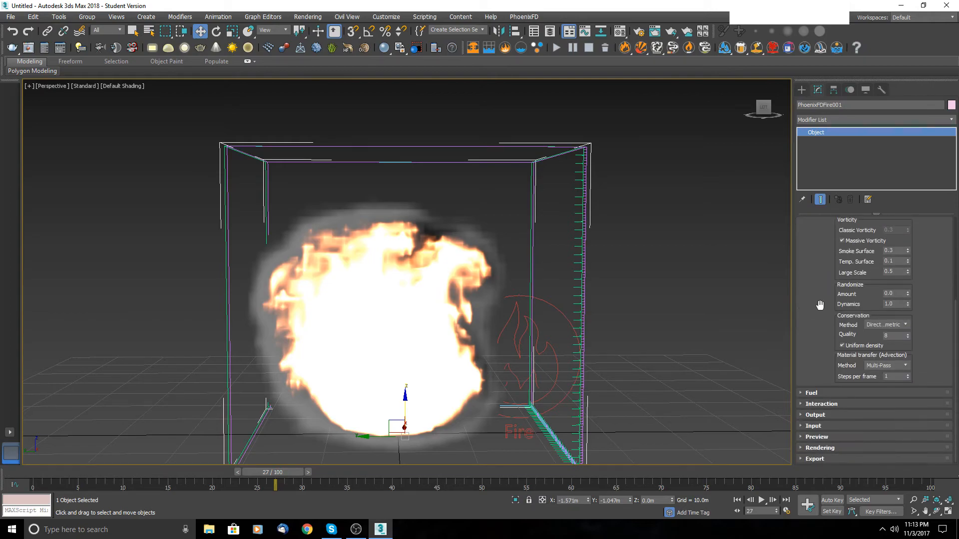
{"action": "mouse_move", "coordinate": [855, 331]}
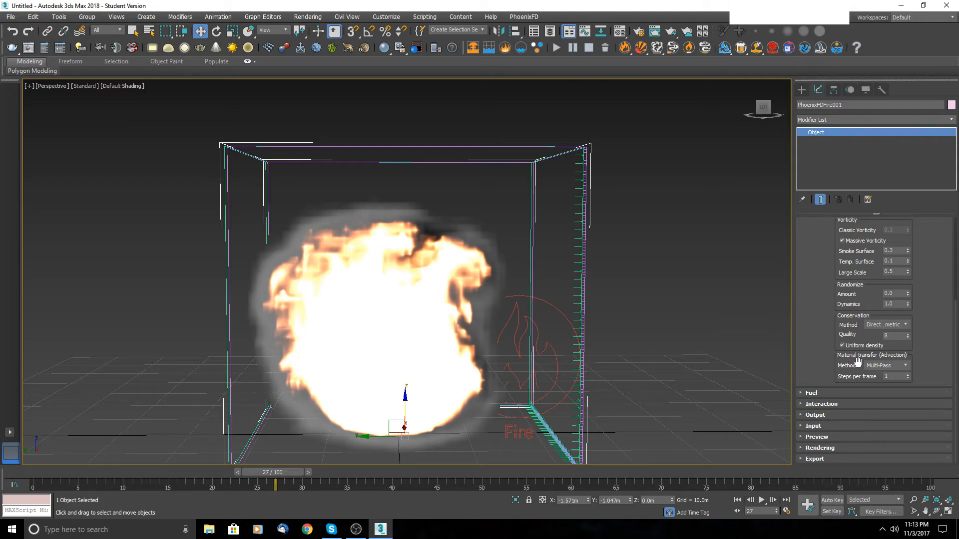
{"action": "mouse_move", "coordinate": [893, 378]}
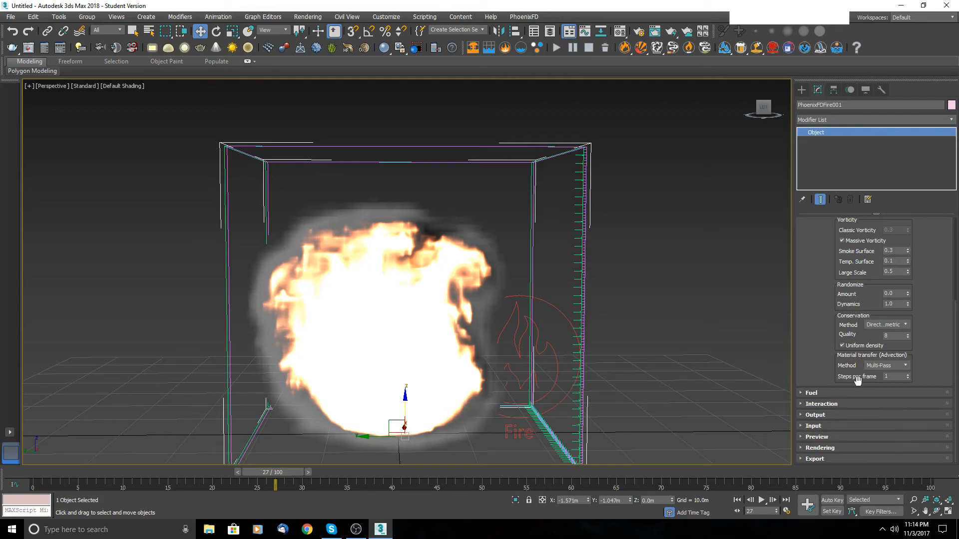
{"action": "mouse_move", "coordinate": [893, 383]}
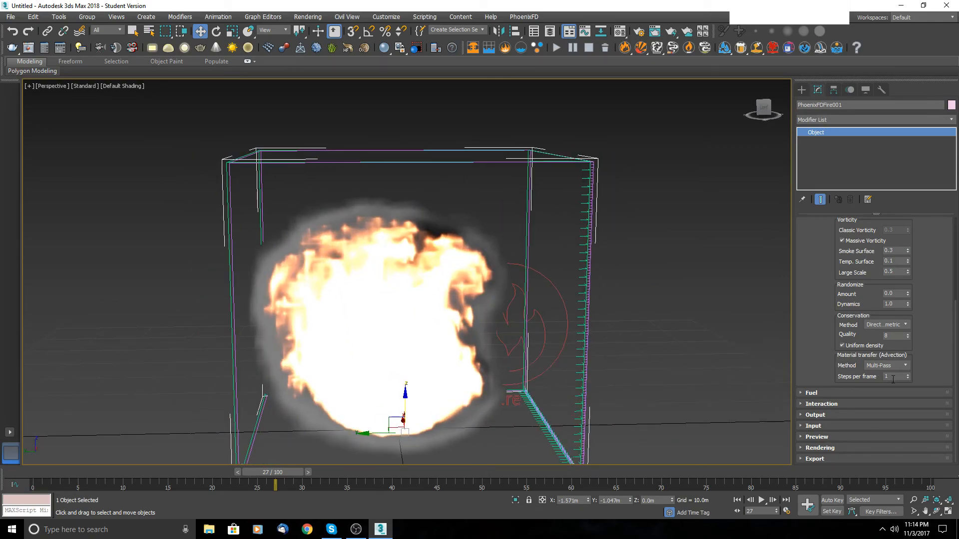
{"action": "triple_click", "coordinate": [892, 376]}
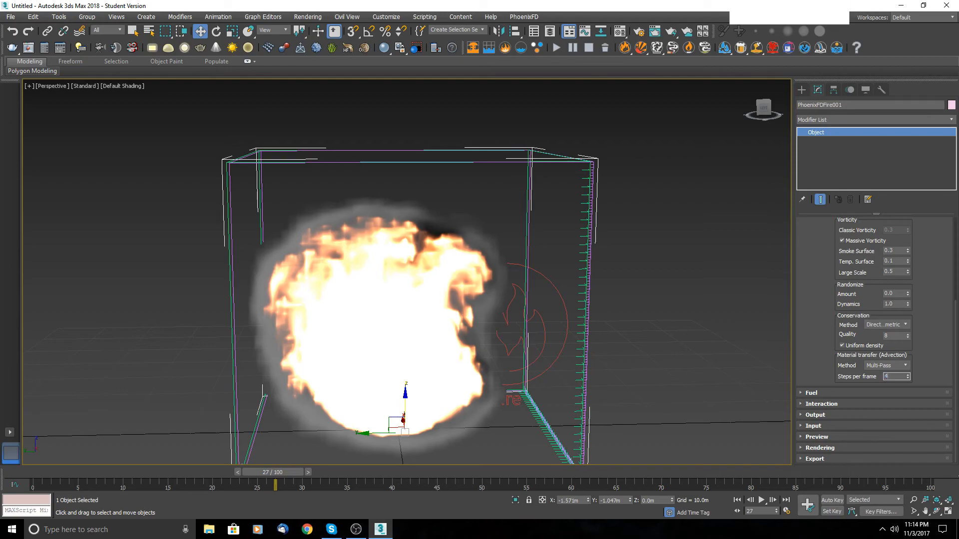